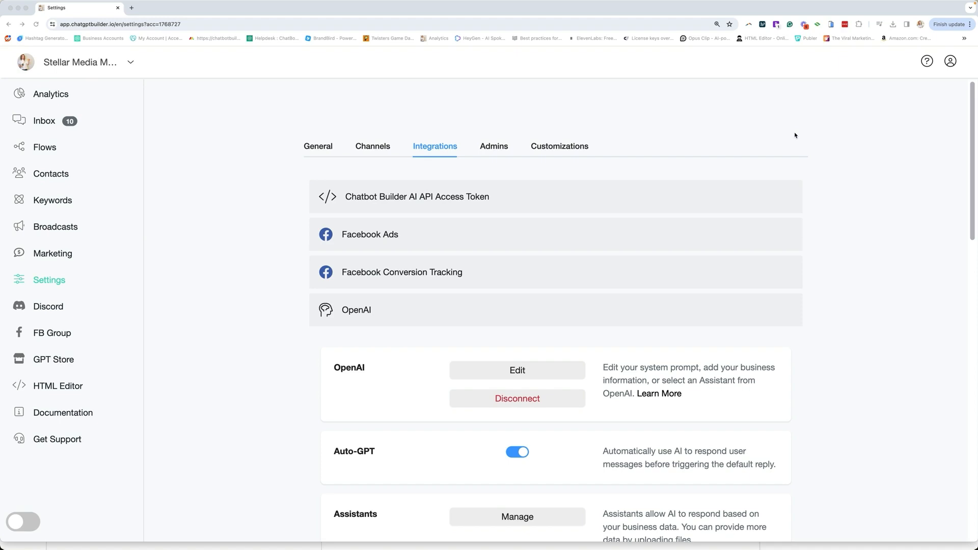
mouse_move(389, 234)
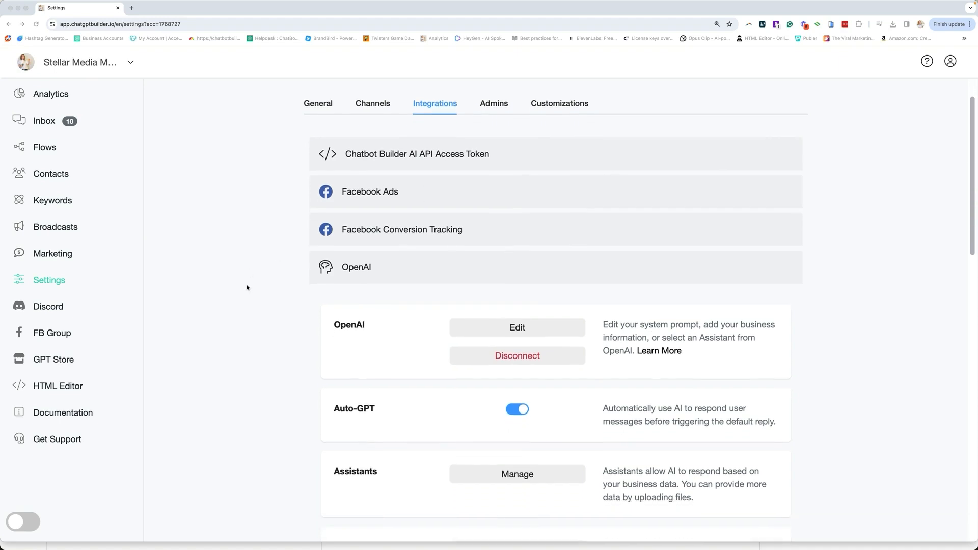
mouse_move(417, 421)
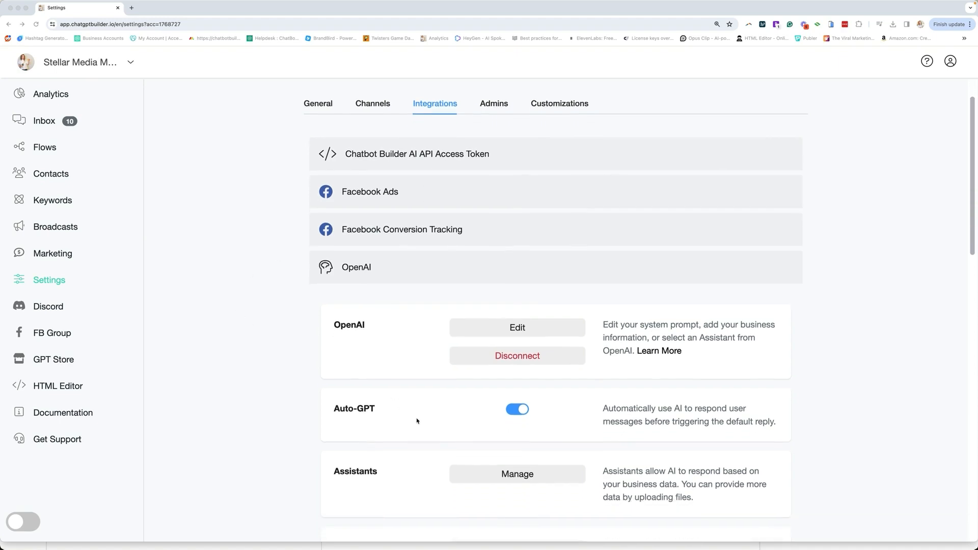
Scroll the Integrations settings down to the OpenAI section and its Functions page.
scroll(down, 3)
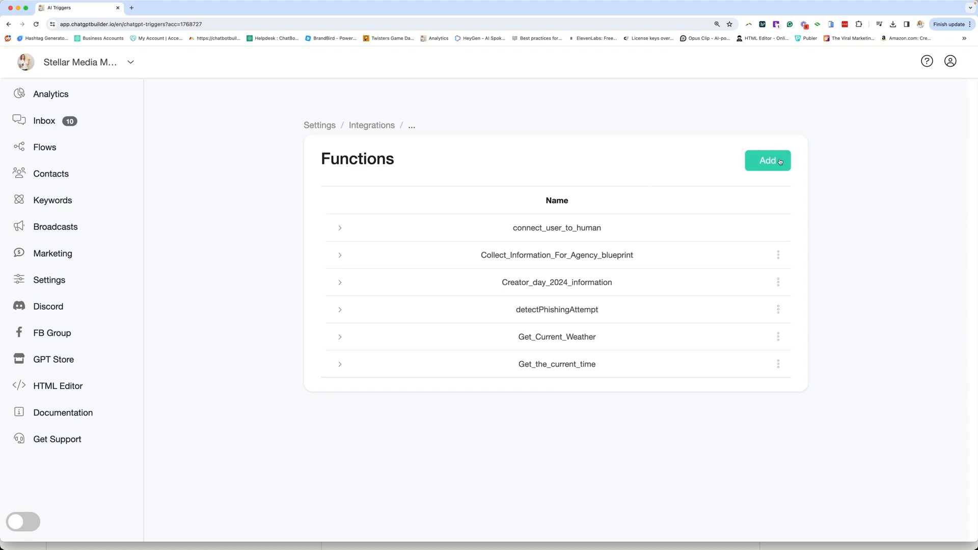
Add a function named building_first_ai_chatbot described as helping the user build their first AI Chatbot.
click(768, 160)
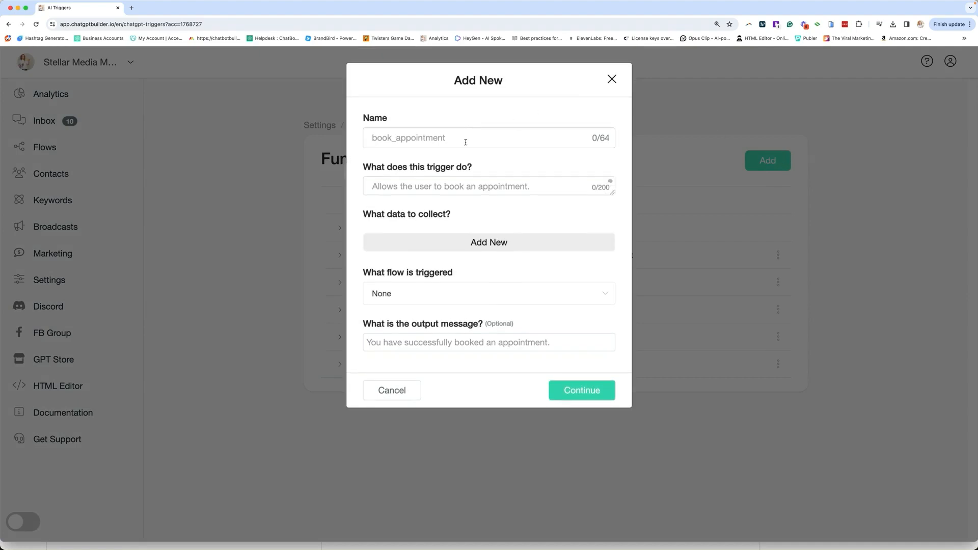
text(building_first_ai_chatbot)
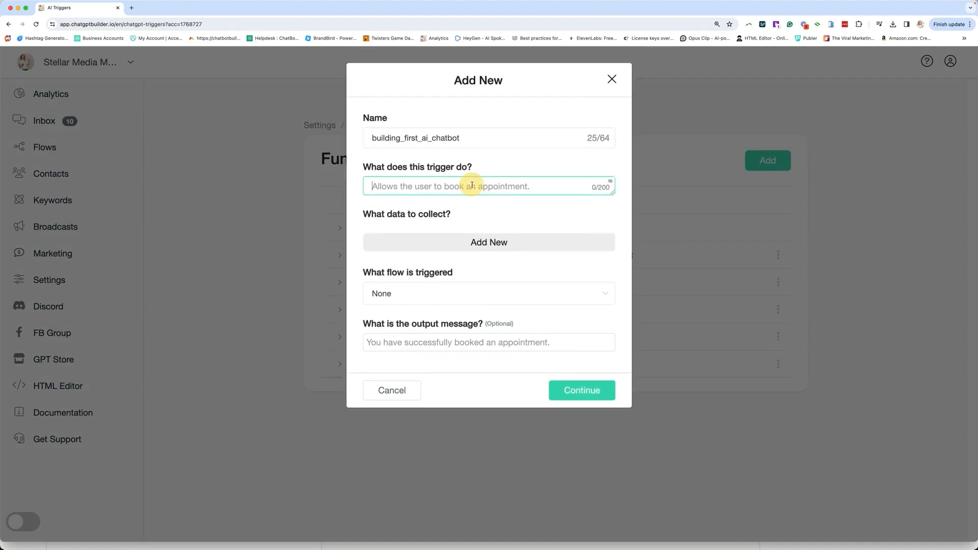
text(Gives a video to the)
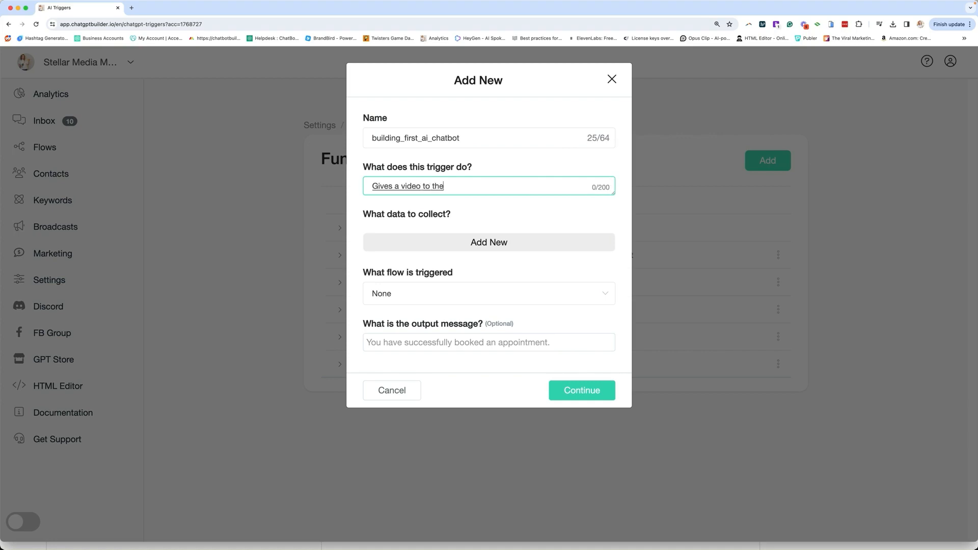
text(user so they can learn how to build)
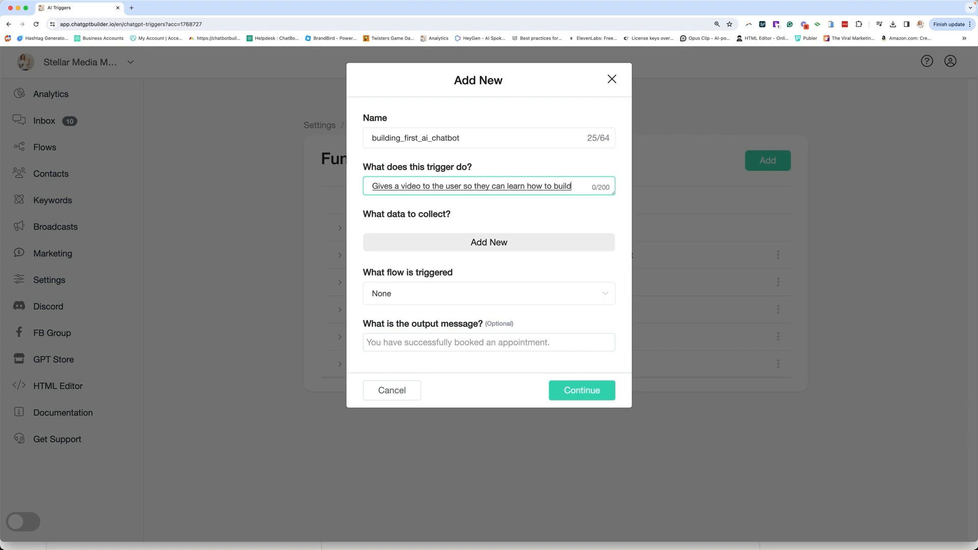
text(their first AI Chatbot)
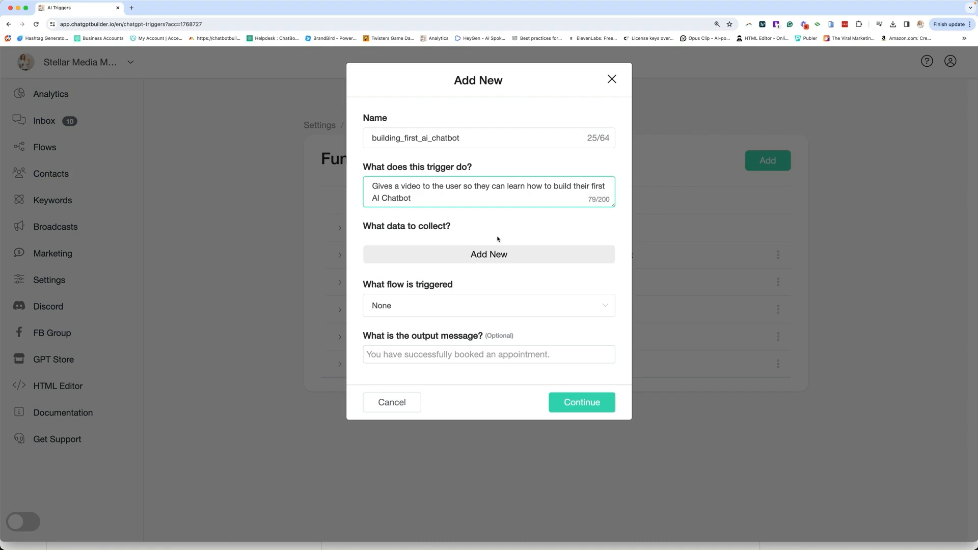
Link the function to the 'Building first ai chatbot' flow and save it.
click(488, 306)
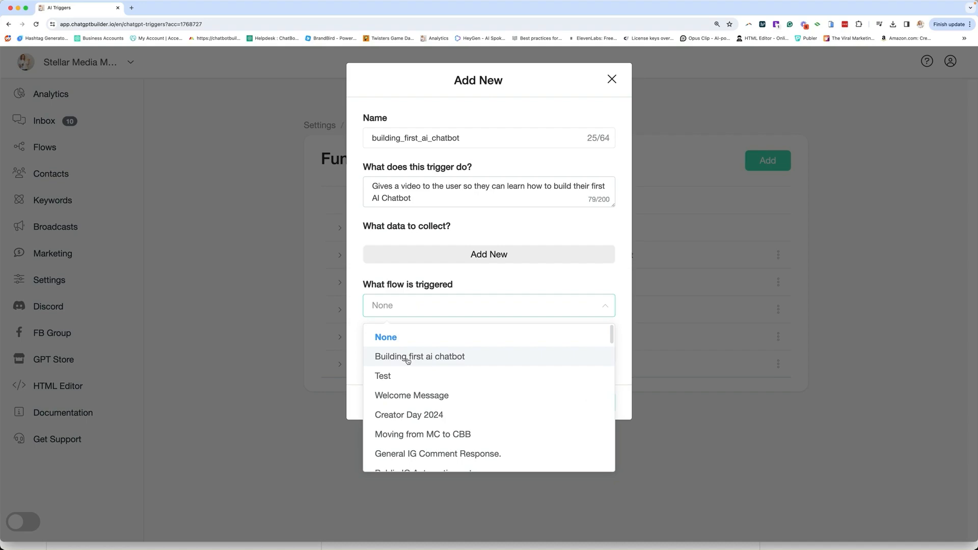
click(420, 357)
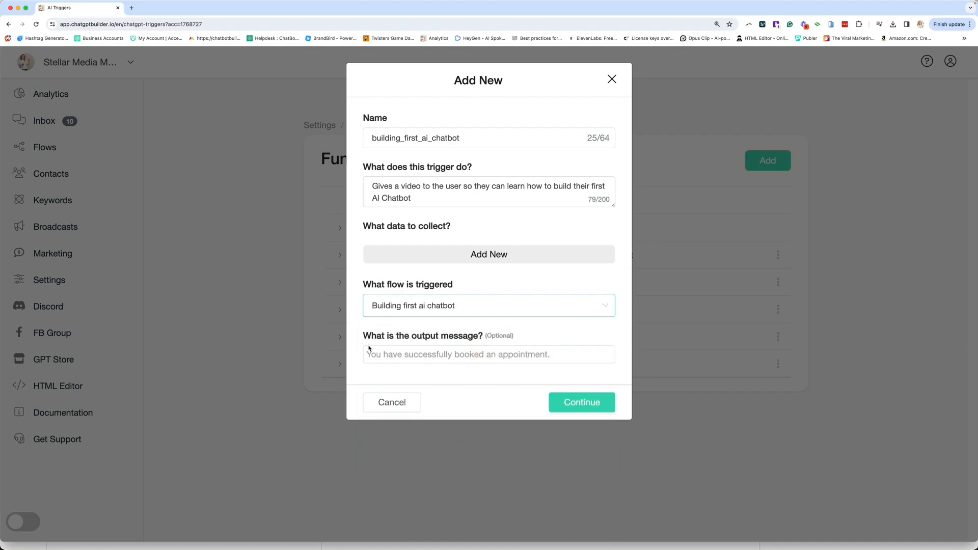
click(581, 402)
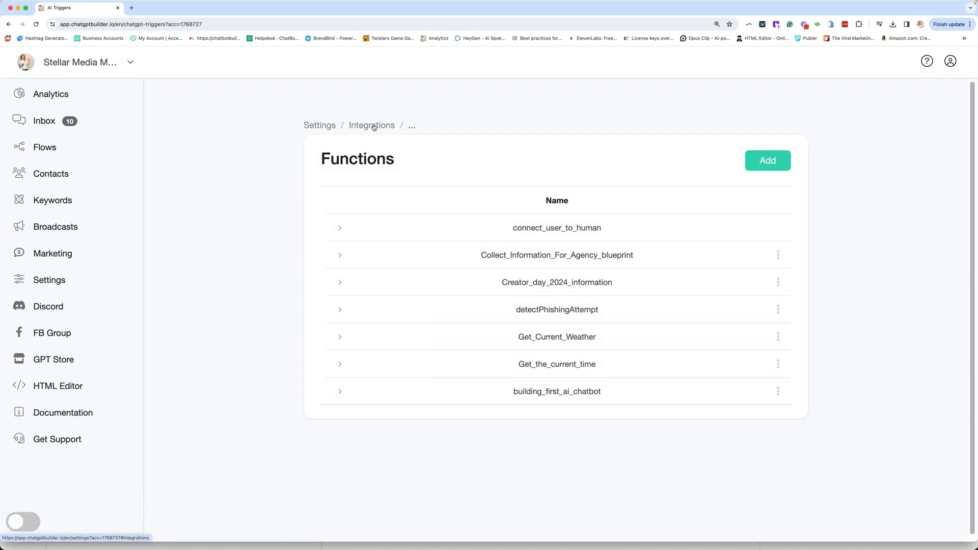
Edit the OpenAI integration's prompt to route first-chatbot questions to the new function.
click(372, 125)
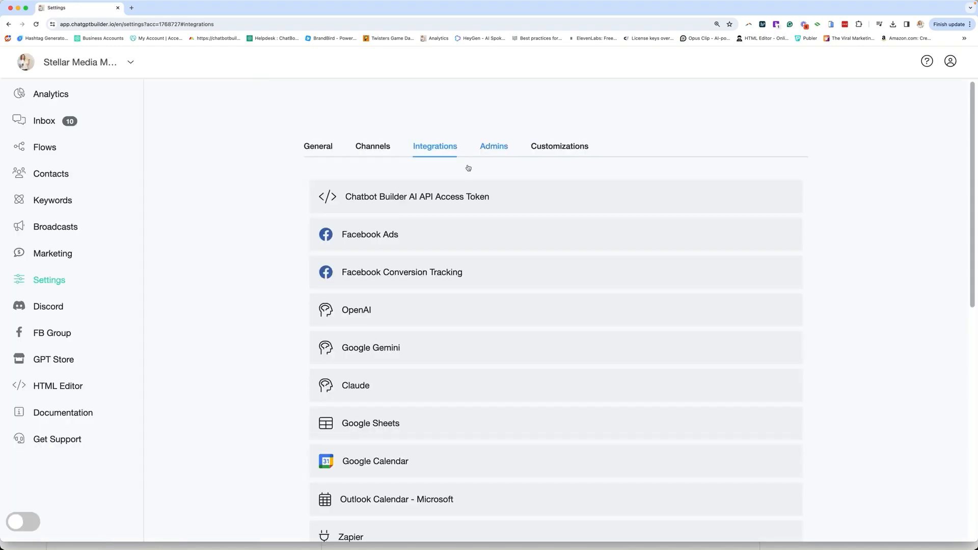
click(356, 310)
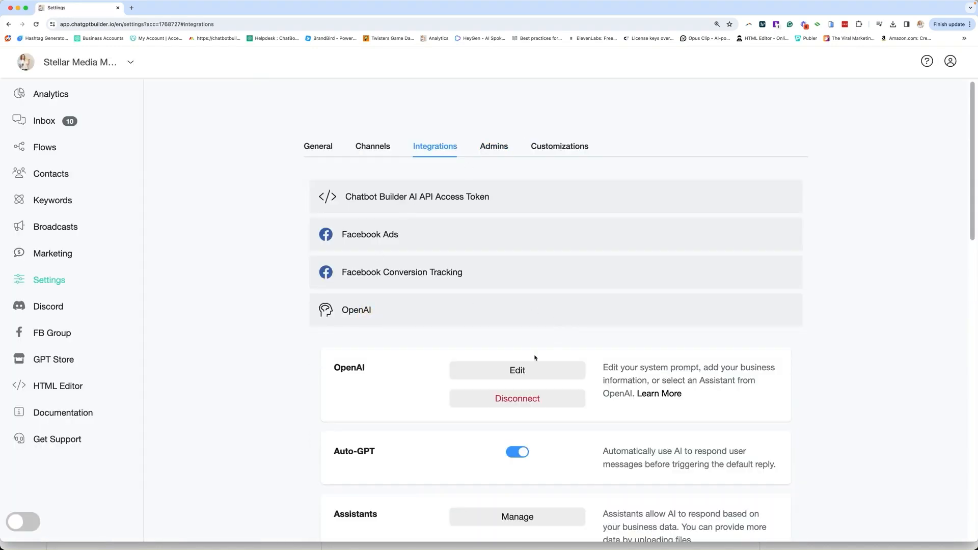
click(517, 370)
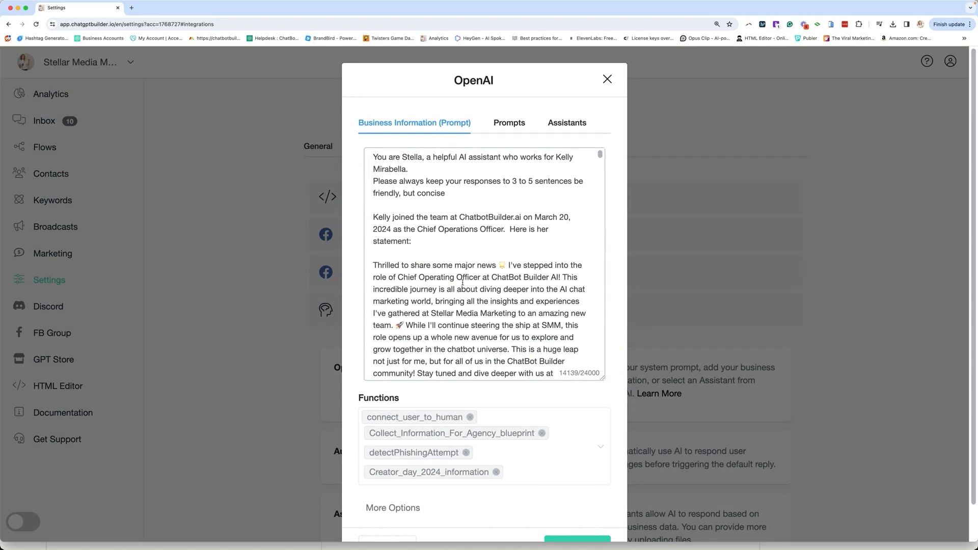
scroll(down, 3)
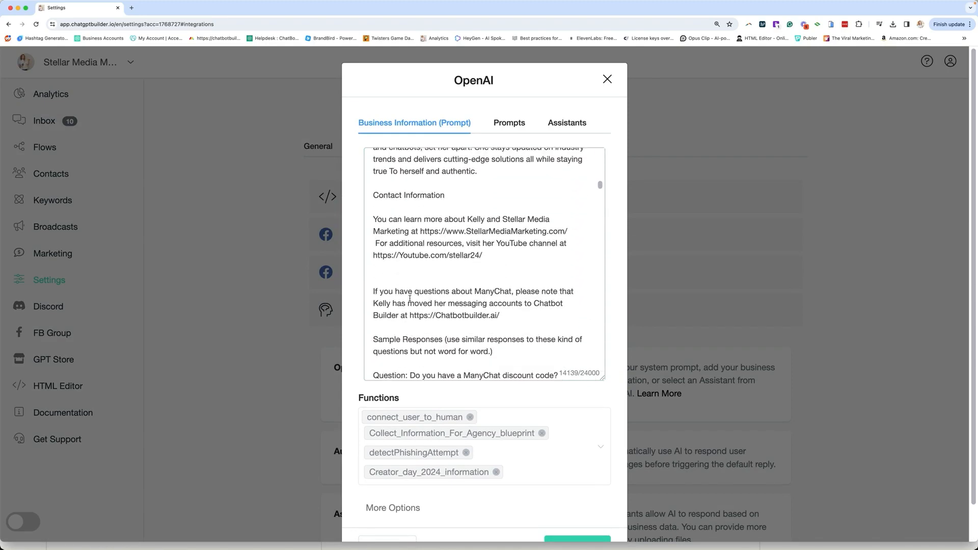
scroll(down, 3)
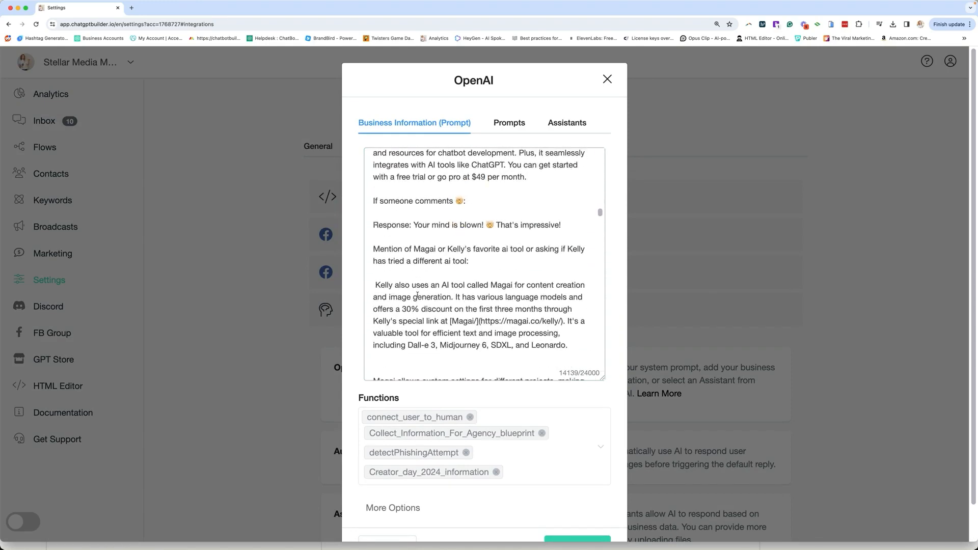
scroll(down, 3)
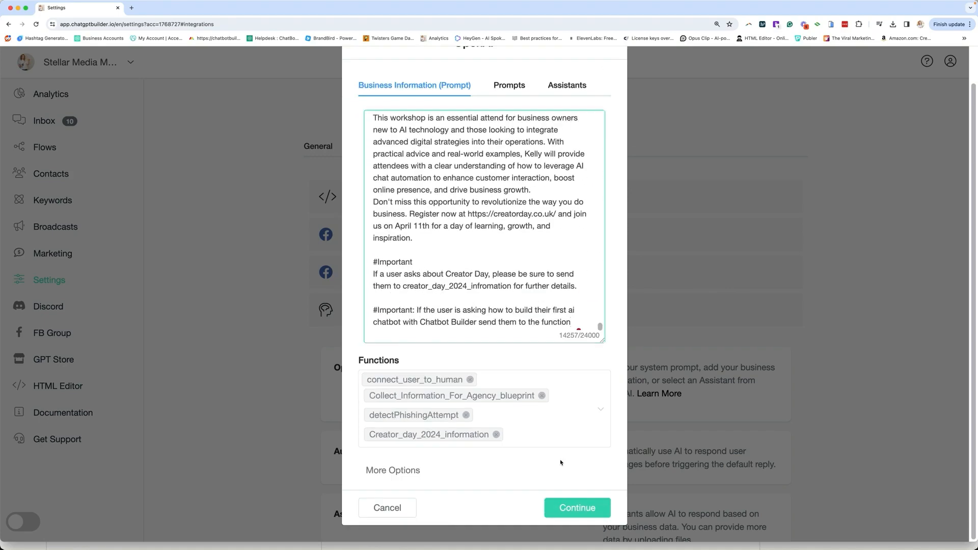
Attach building_first_ai_chatbot to the OpenAI integration's functions and save the settings.
click(598, 409)
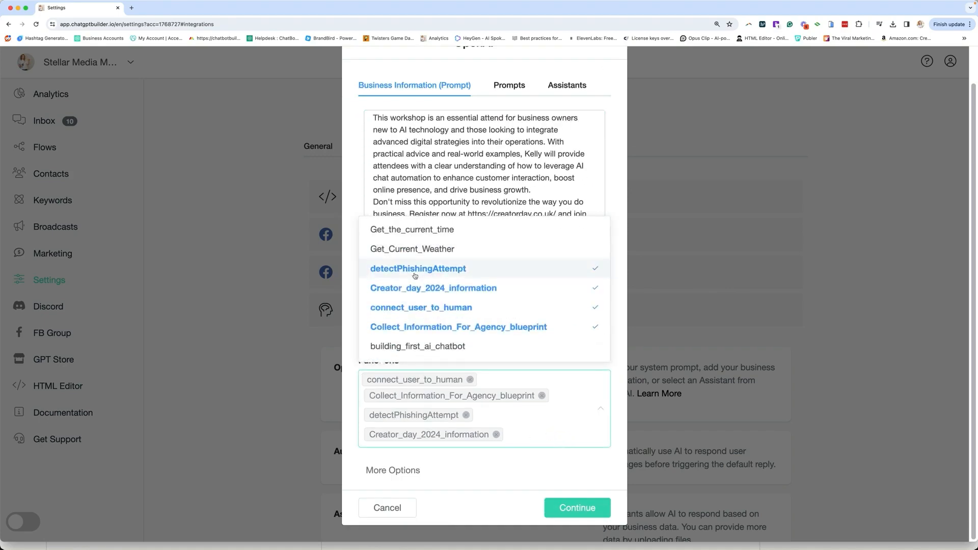
click(417, 347)
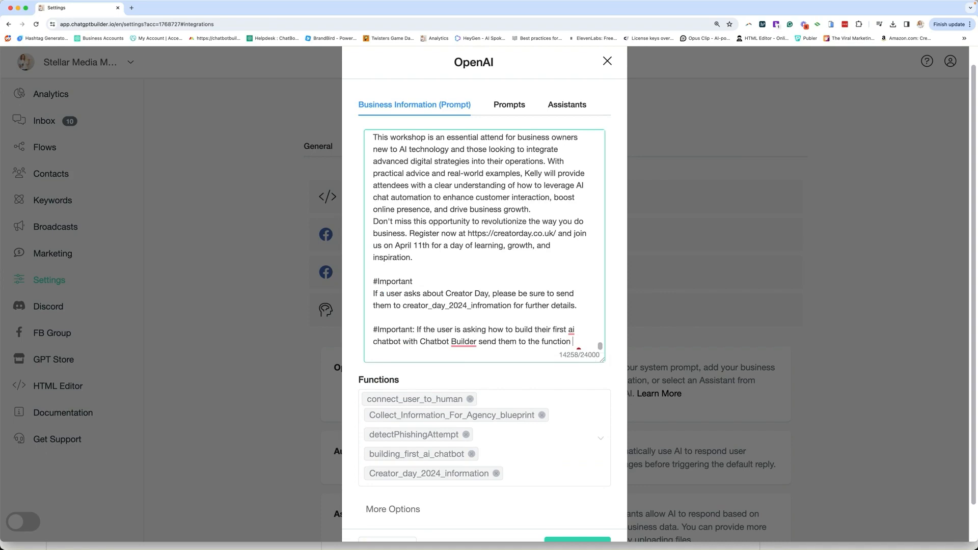
click(606, 61)
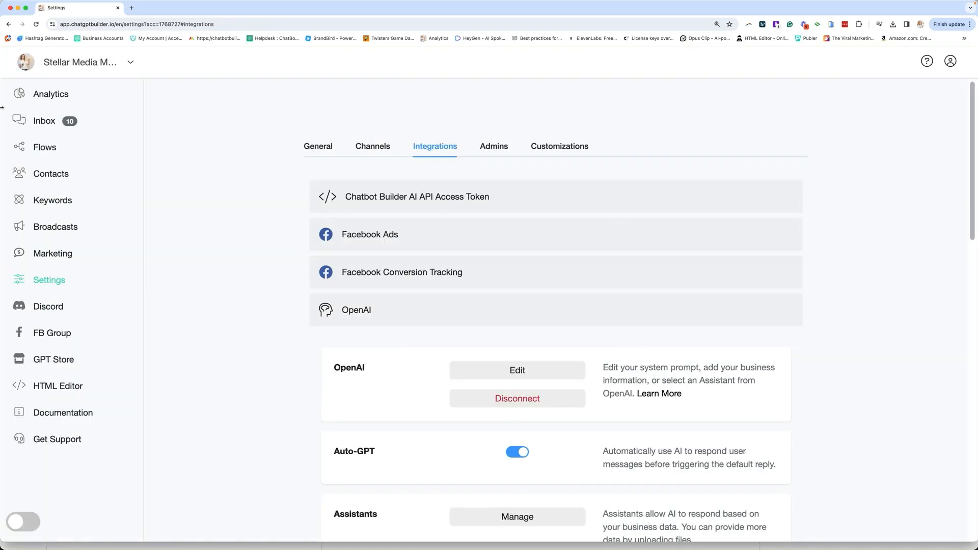
Review the example flow's Embedded Video block and preview it in the web chat.
click(45, 147)
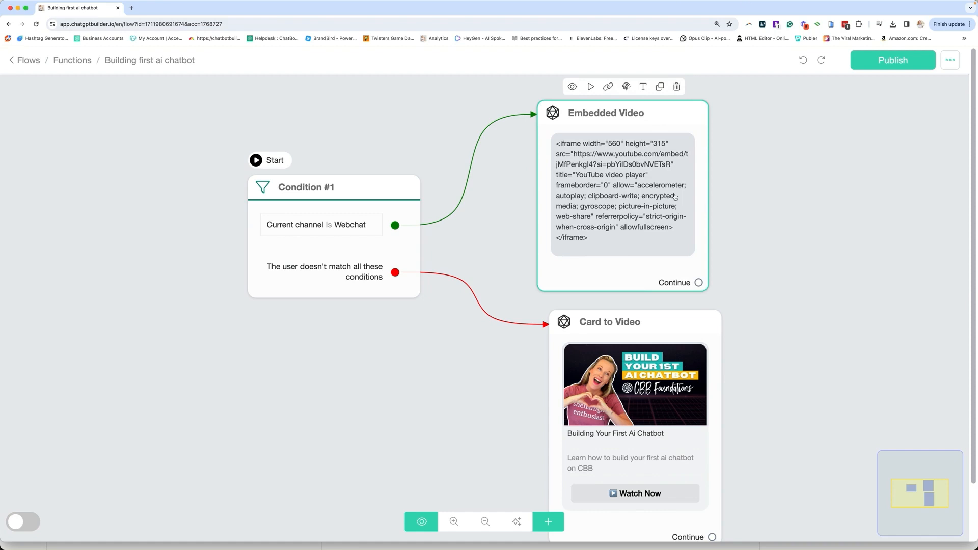
click(150, 161)
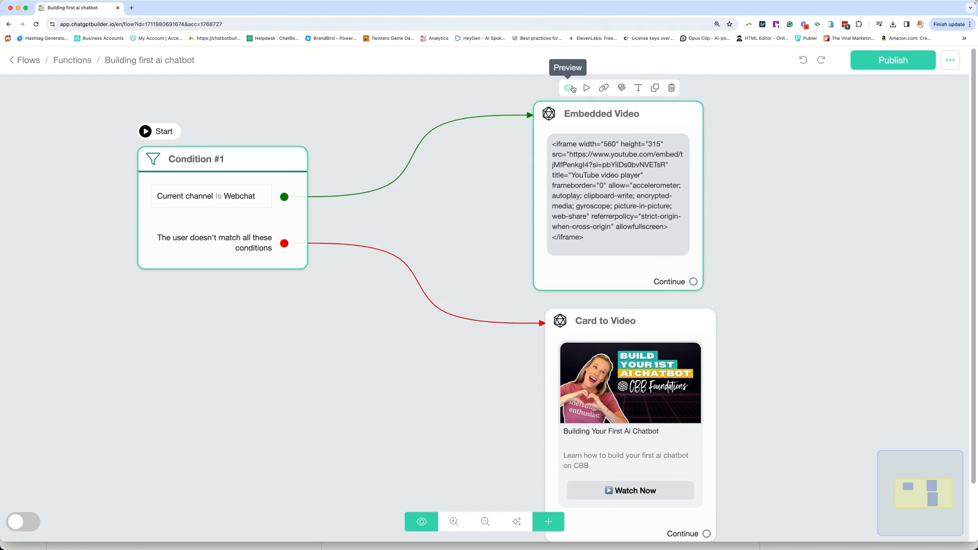
click(569, 87)
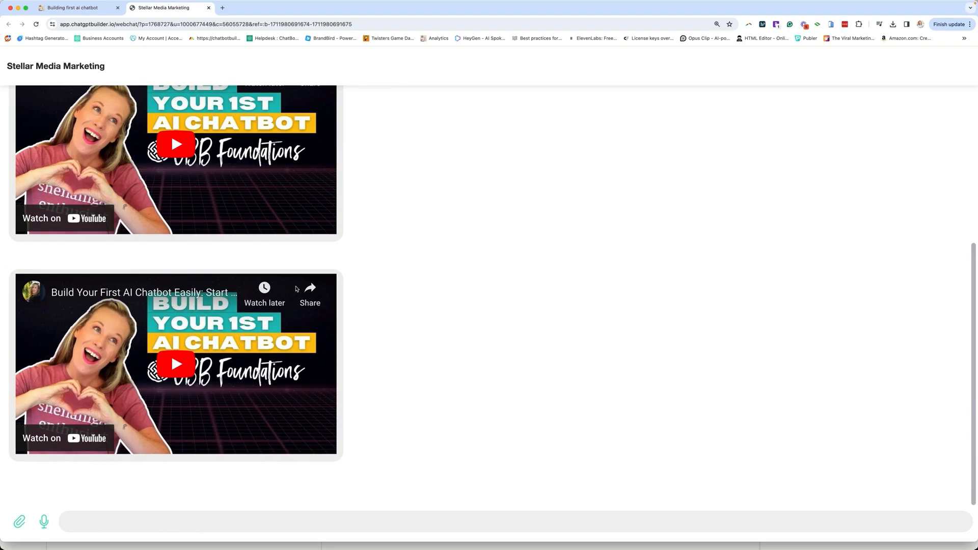
Inspect the Card to Video block, then return to the Functions folder's flow list.
click(75, 8)
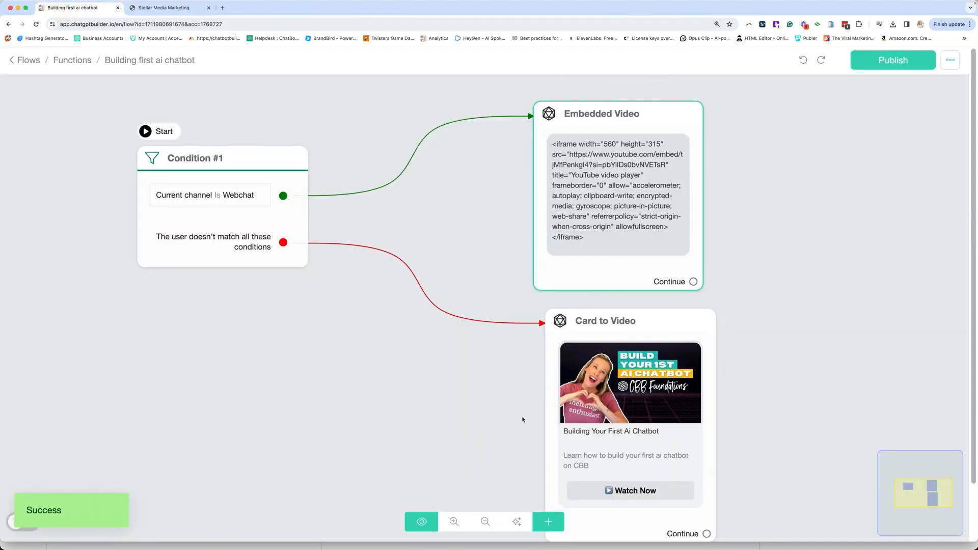
click(194, 158)
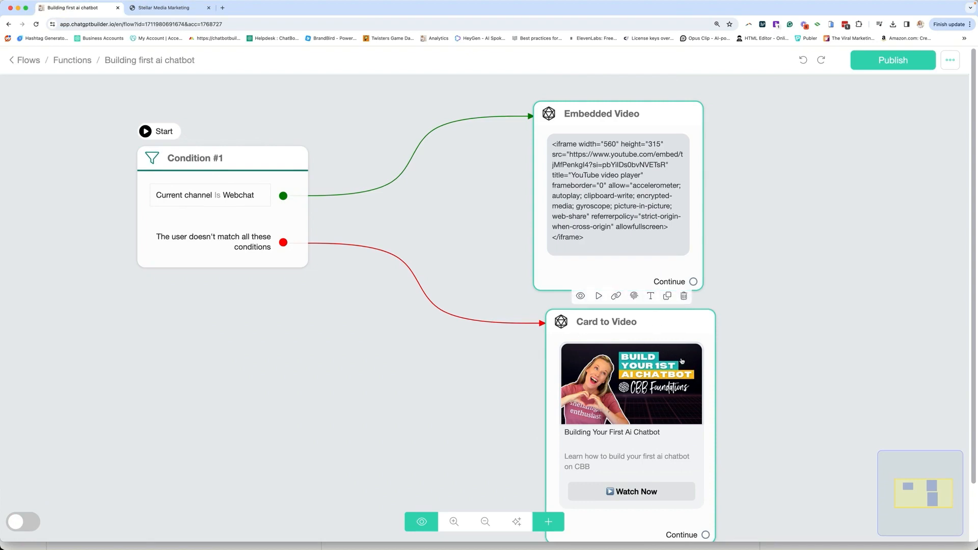
mouse_move(634, 486)
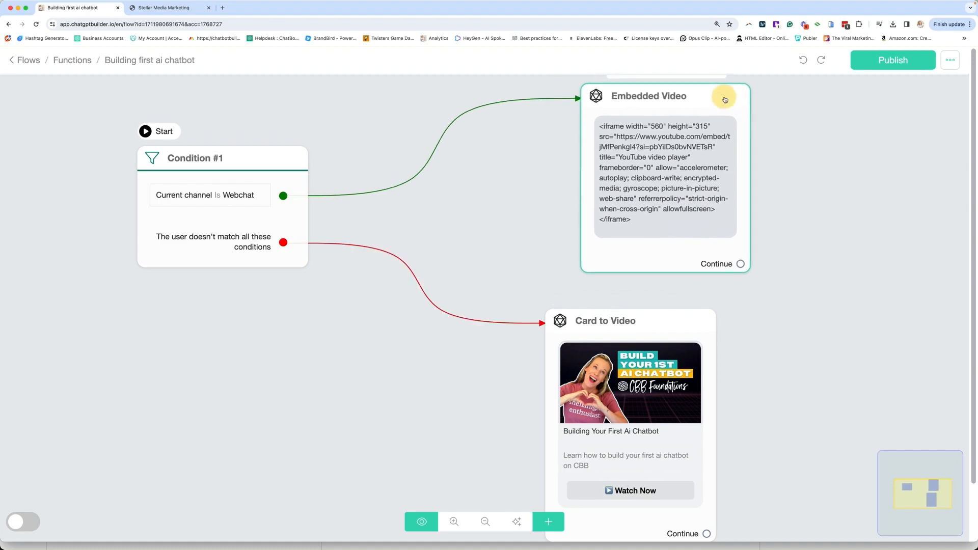
click(630, 321)
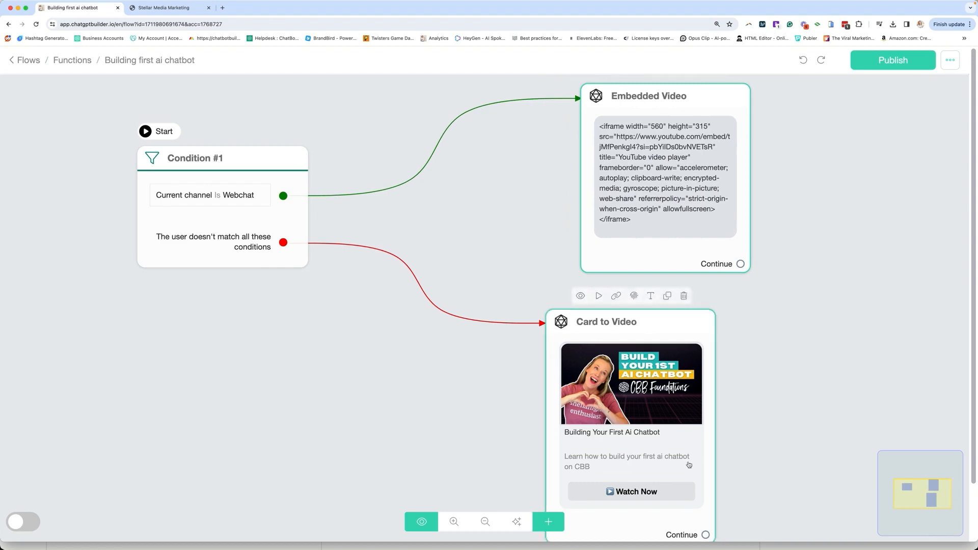
mouse_move(509, 101)
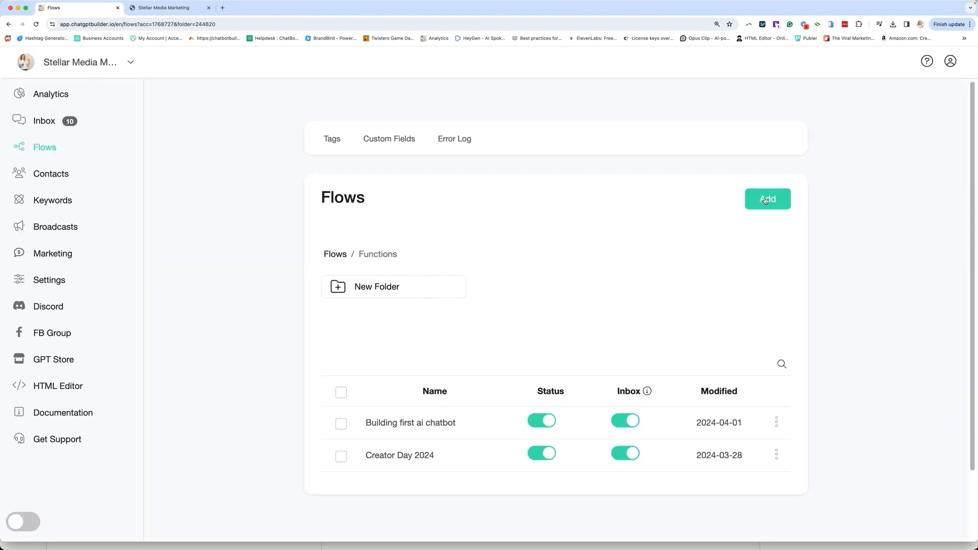
Create a new flow named Prompt Engineering starting with a Condition block.
click(767, 199)
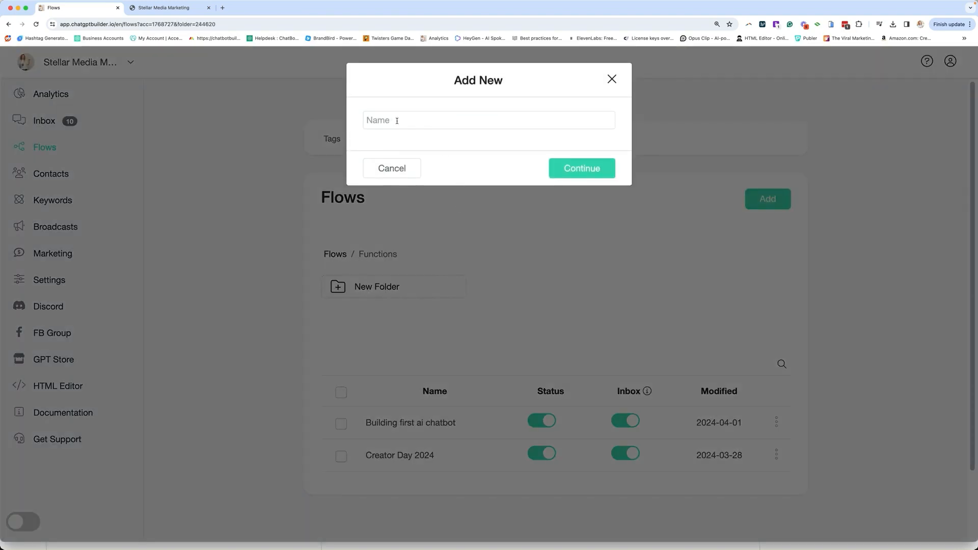
click(581, 168)
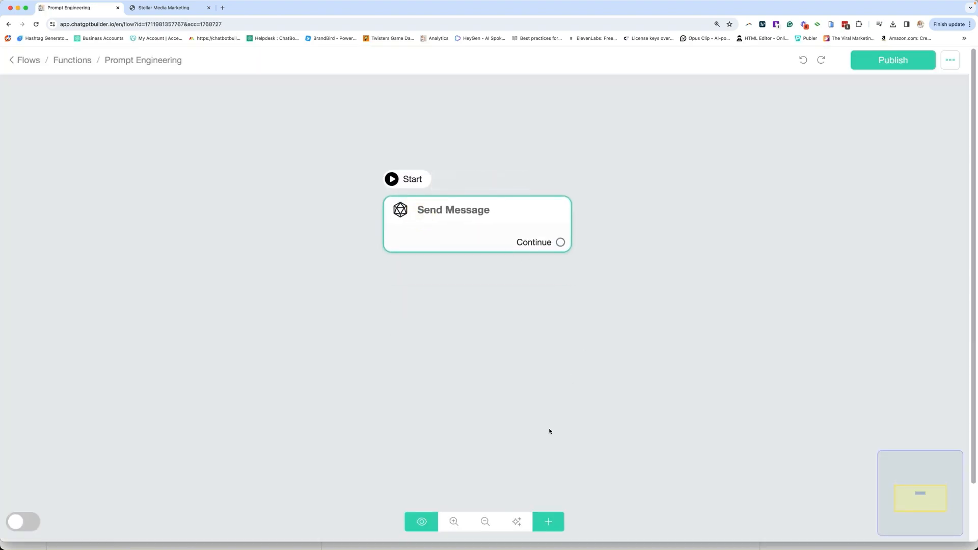
click(548, 522)
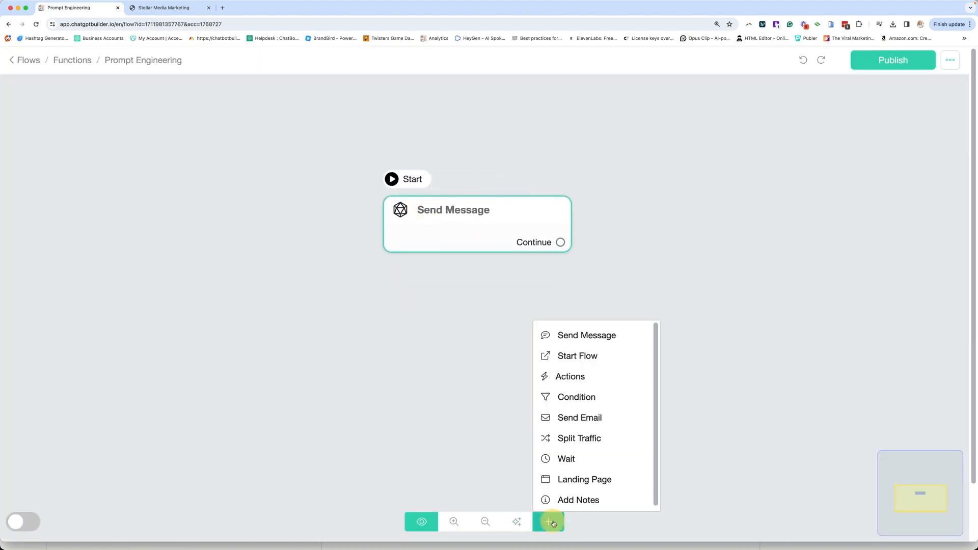
mouse_move(579, 418)
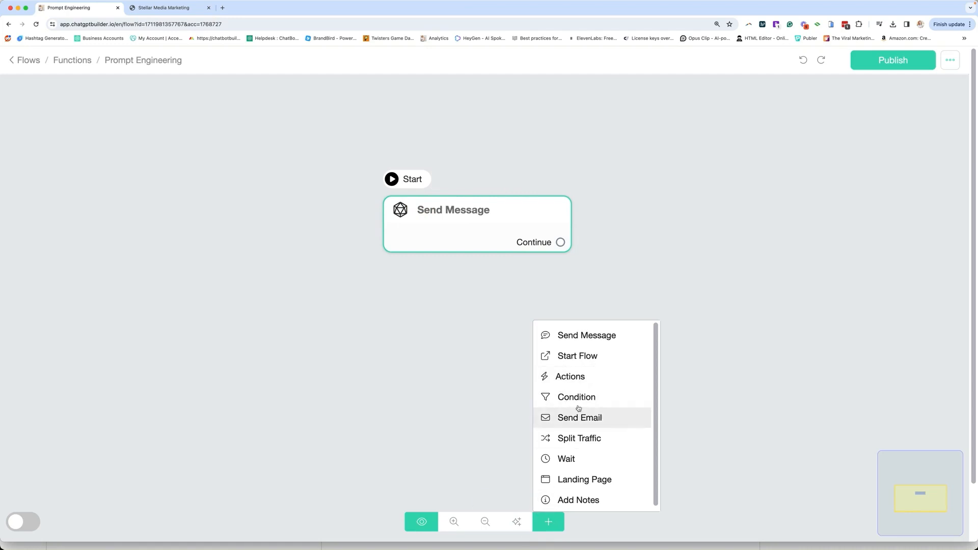
click(576, 397)
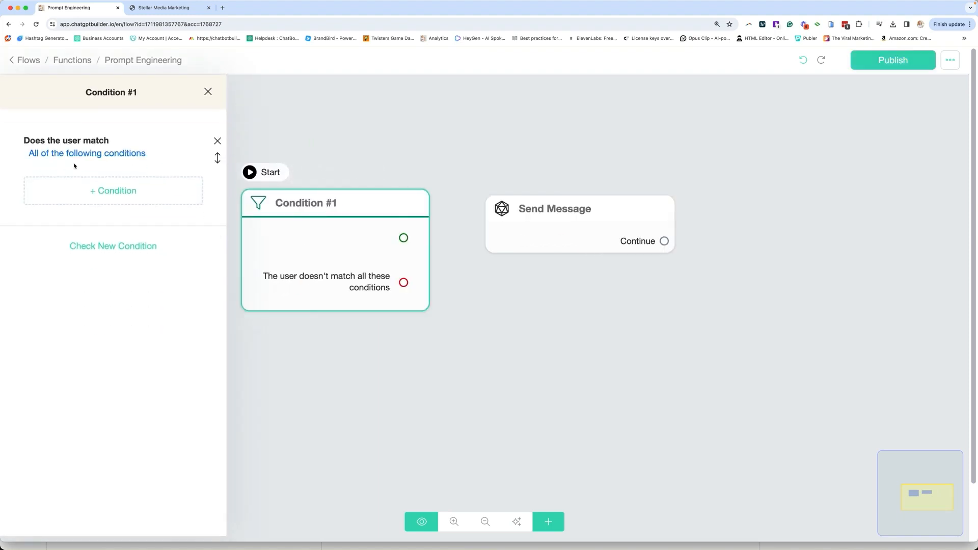
Set Condition #1 to Current channel Is Webchat, with a message branch for non-matching users.
click(114, 190)
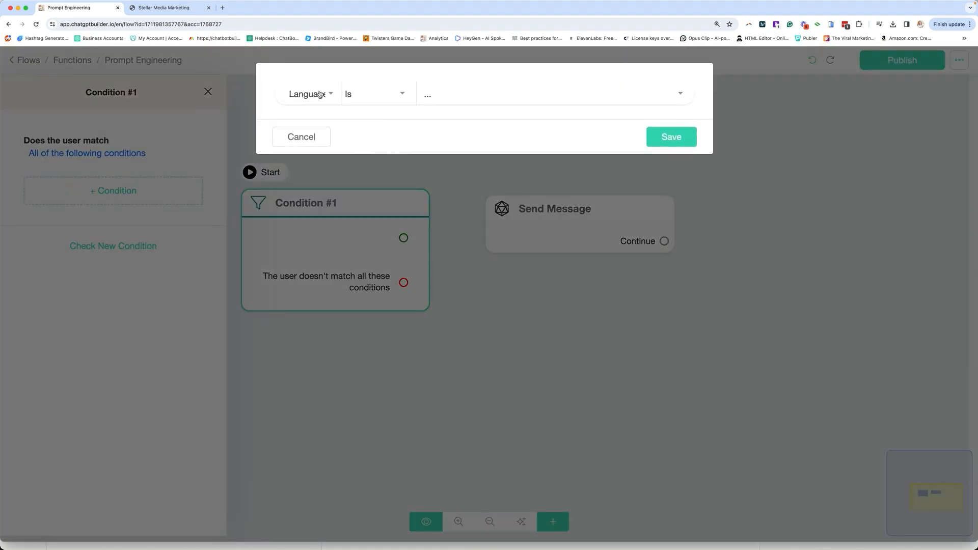
click(309, 94)
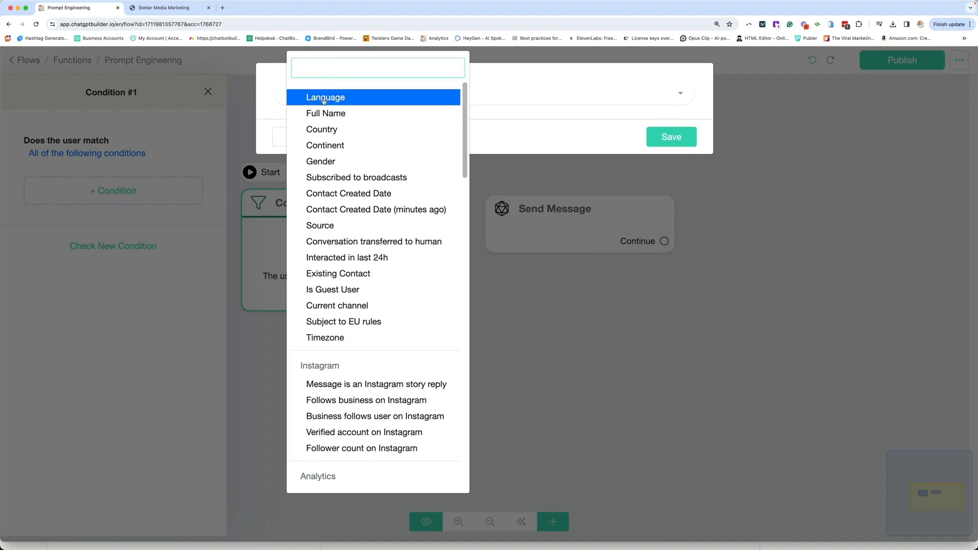
mouse_move(342, 275)
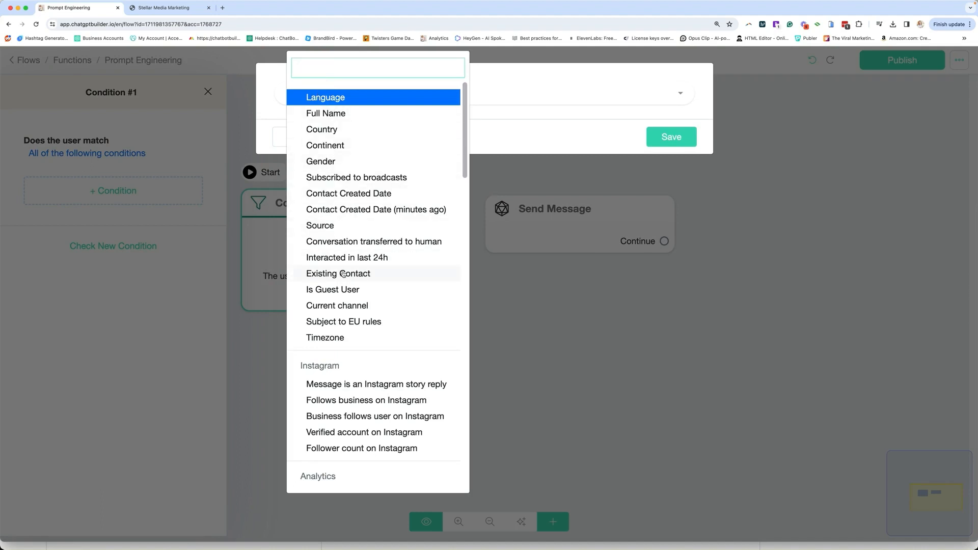
click(336, 305)
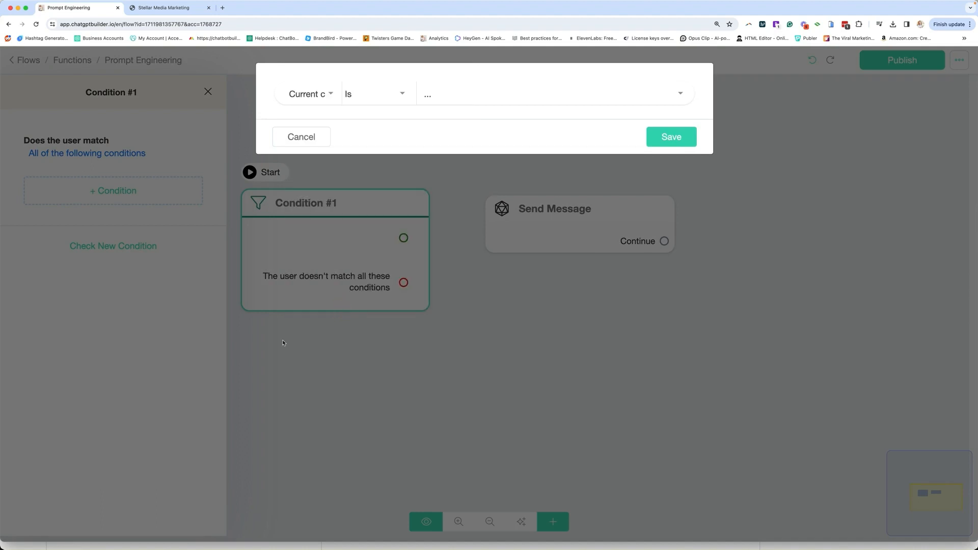
mouse_move(467, 98)
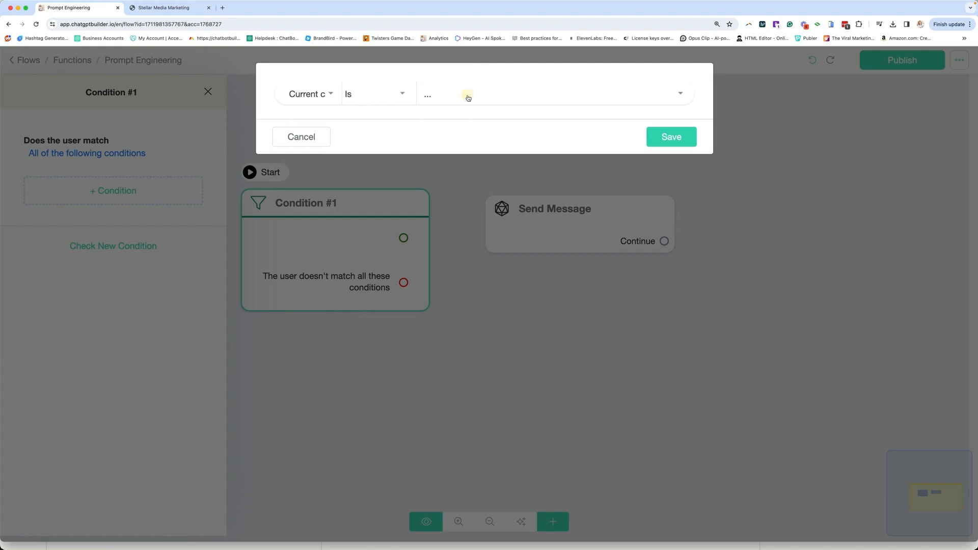
click(467, 95)
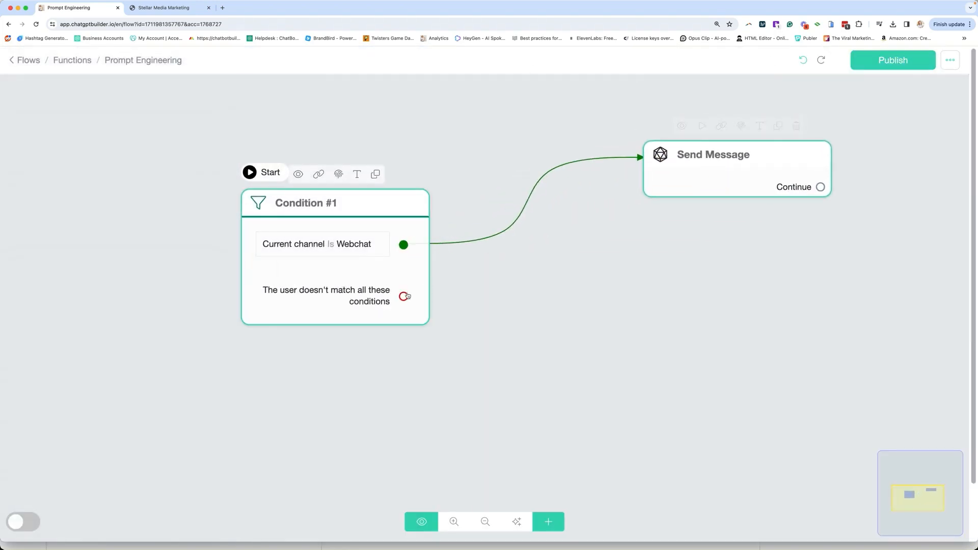
click(404, 296)
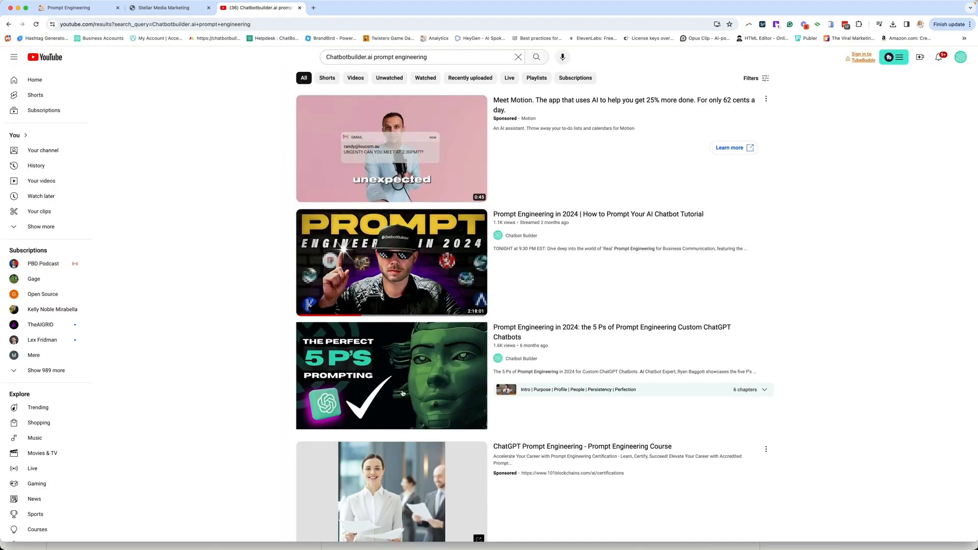
Copy the embed code of YouTube's 5 P's Prompt Engineering video and return to the flow.
click(392, 375)
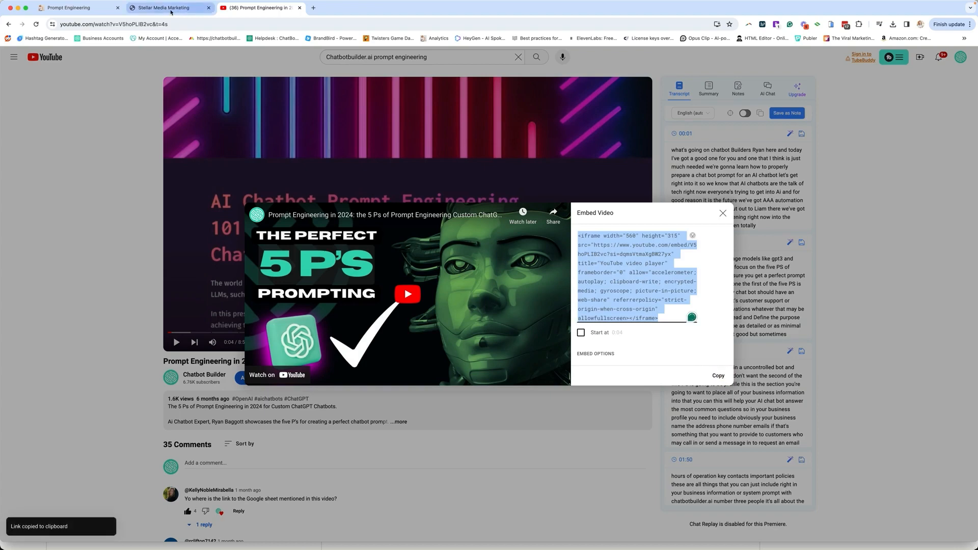
click(75, 8)
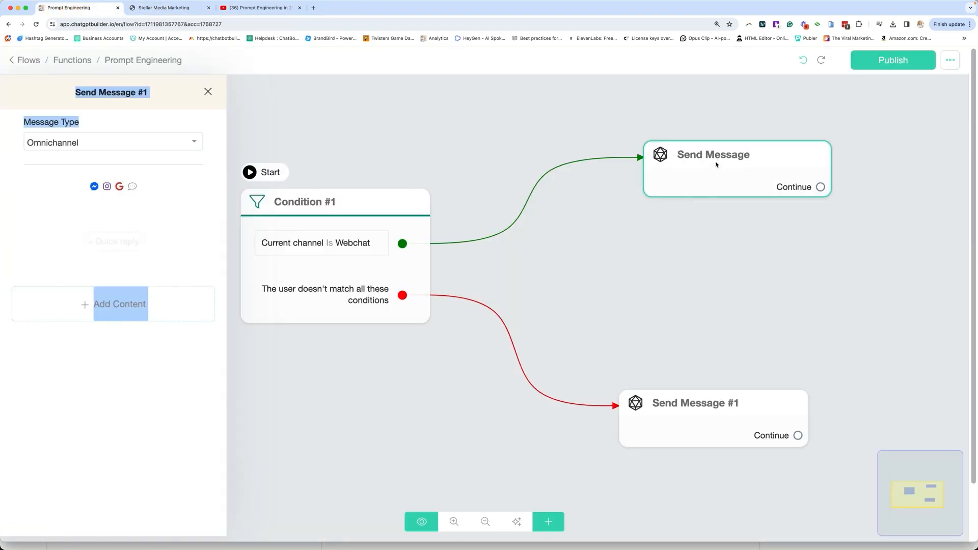
Give the Webchat Send Message a text item holding the video's iframe embed code.
click(713, 153)
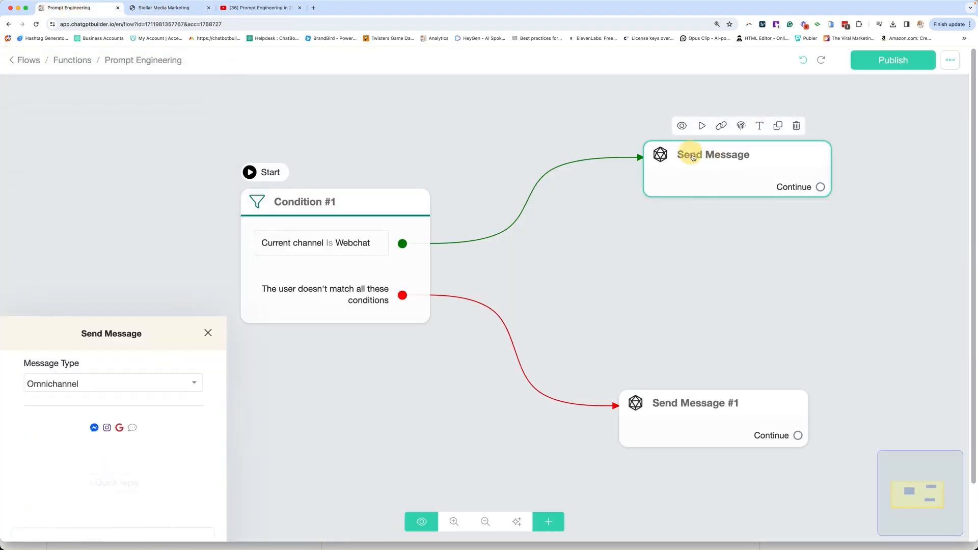
click(112, 304)
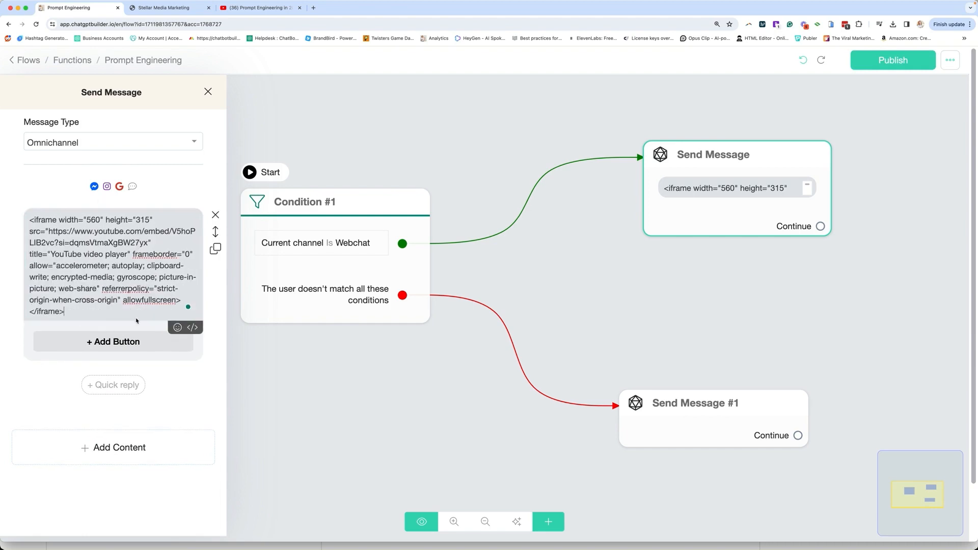
click(208, 91)
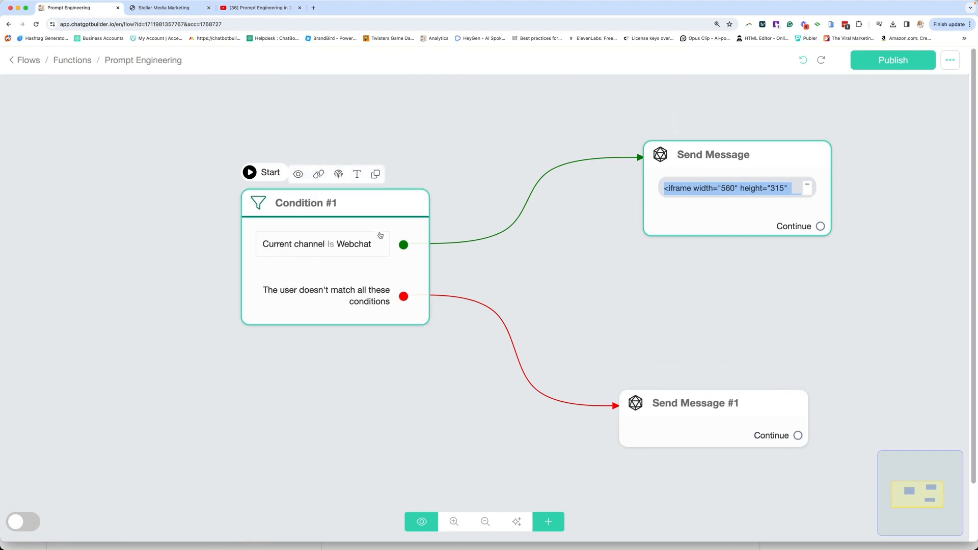
Add a card to Send Message #1 with the video thumbnail and title 5 P's of Prompt Eng.
click(695, 404)
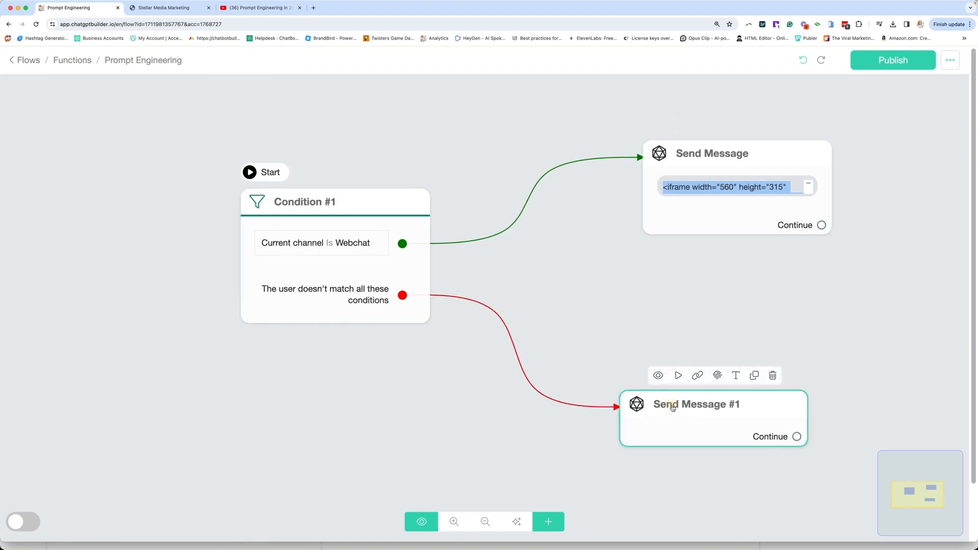
click(696, 404)
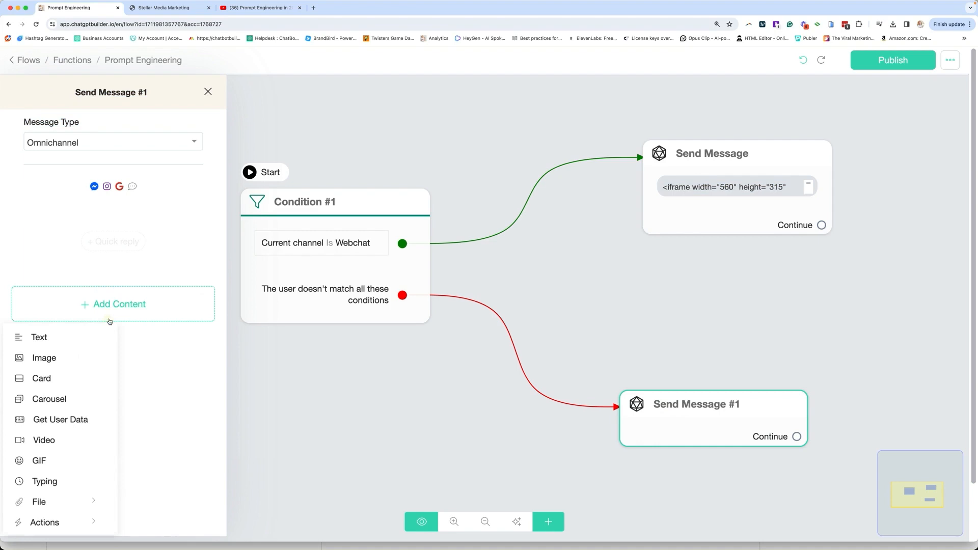
mouse_move(53, 379)
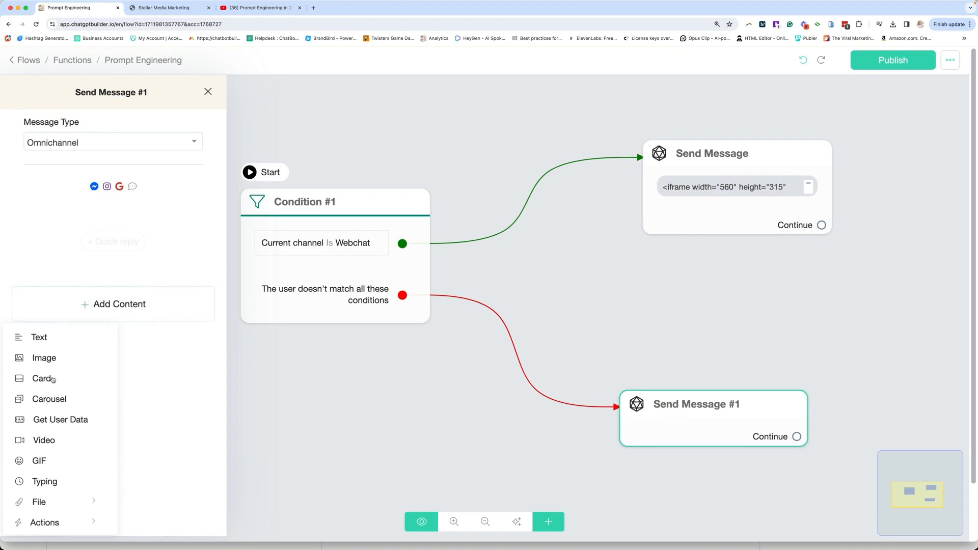
click(43, 379)
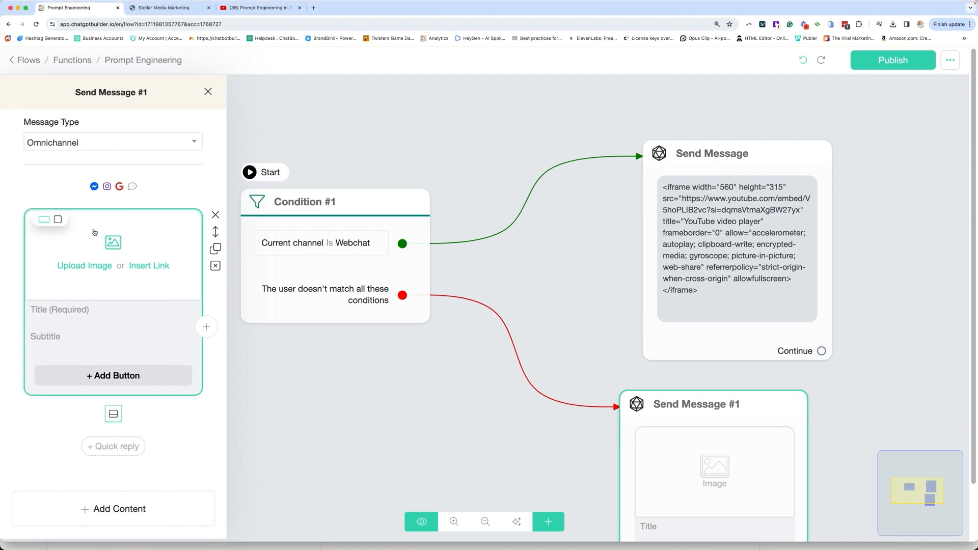
click(84, 265)
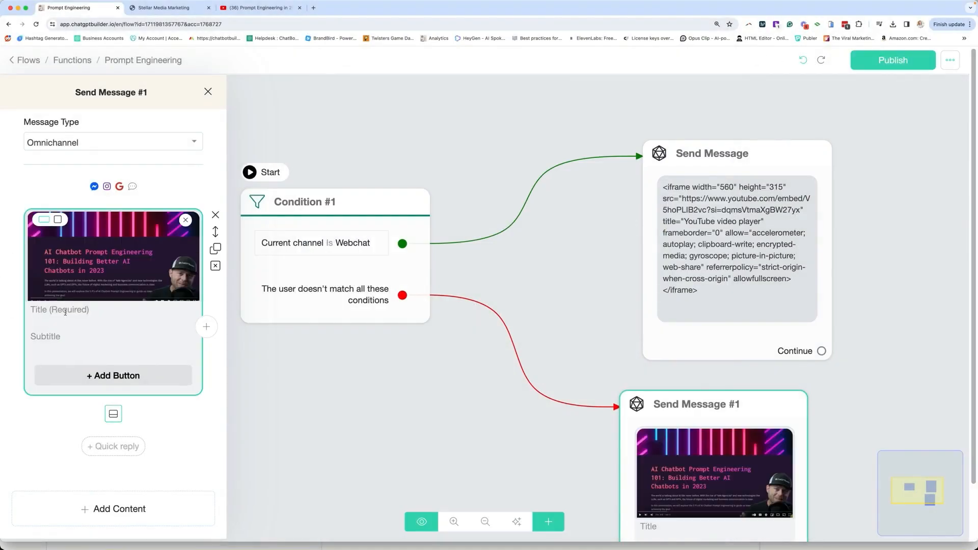
text(5 P's)
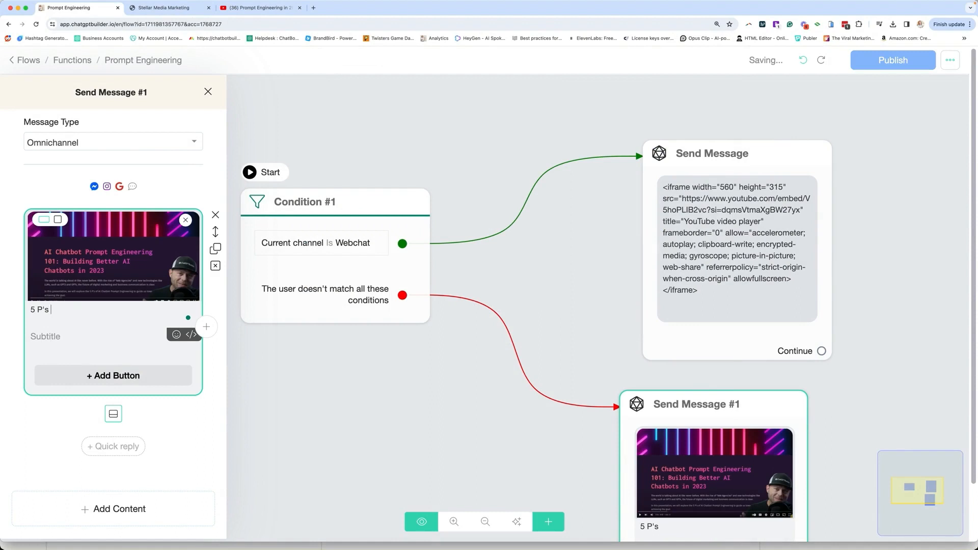
text(of Prompt Eng)
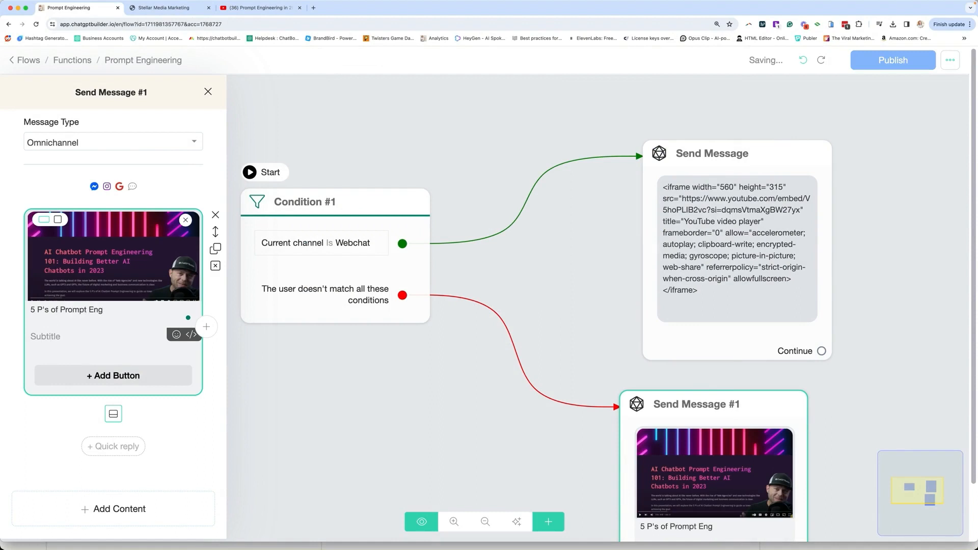
Add a card button labelled Watch Now with an emoji.
click(113, 376)
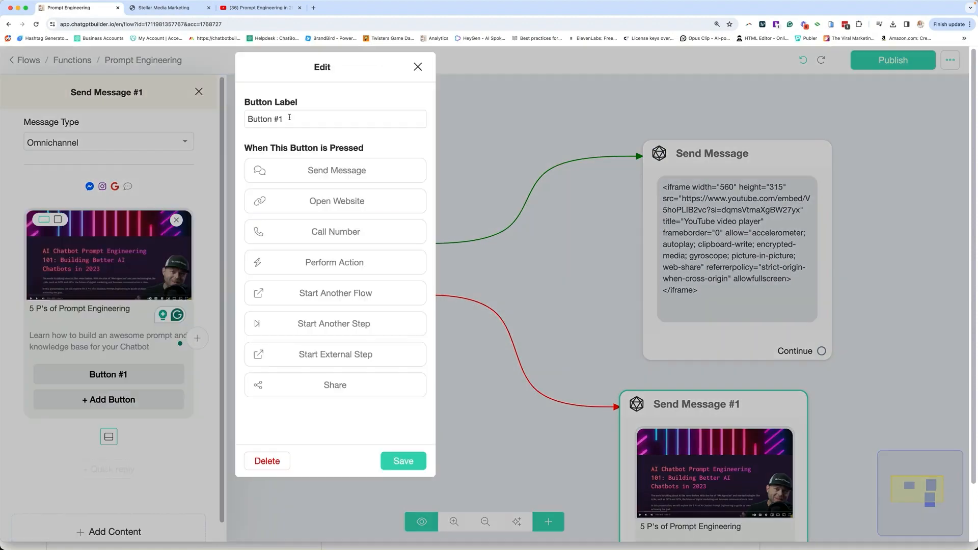
text(Watch N)
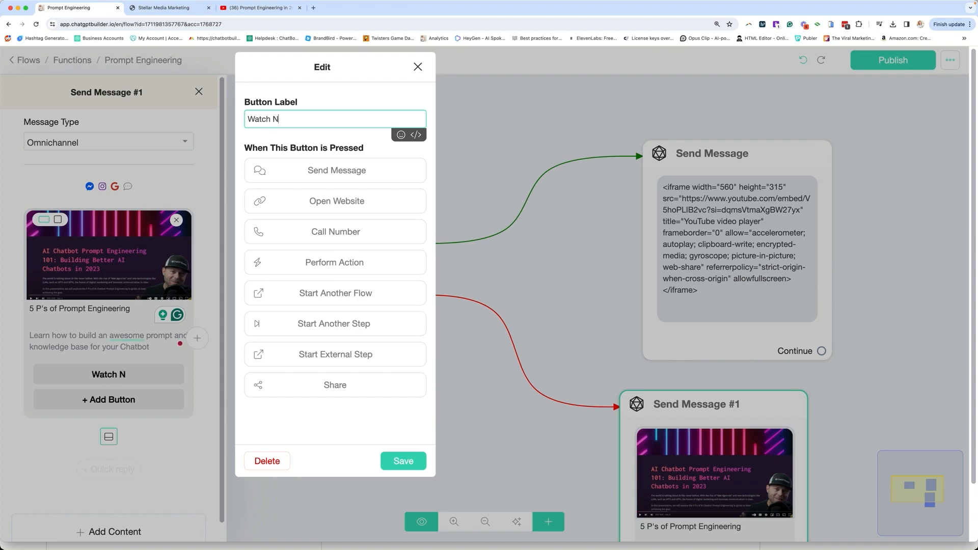
text(ow)
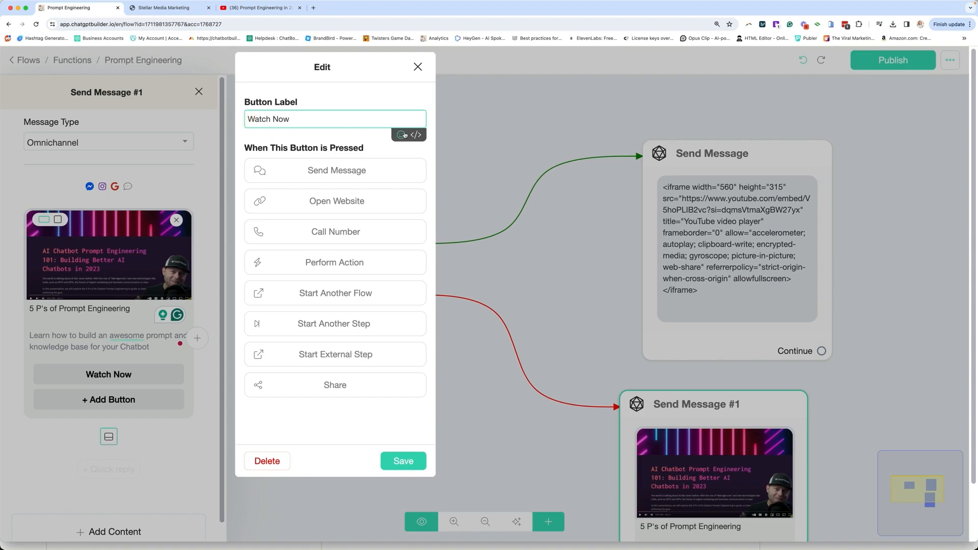
click(404, 135)
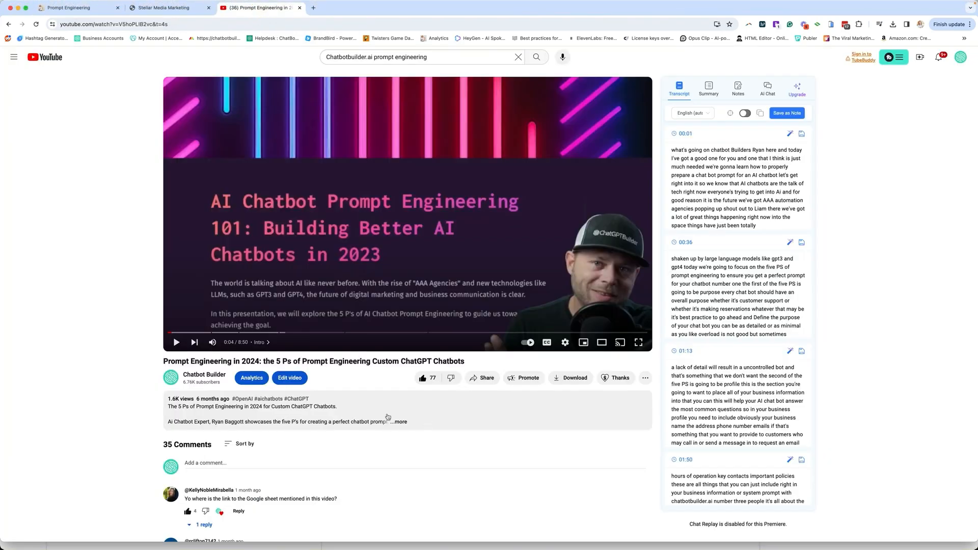
Copy the video's short link from YouTube Share and make the Watch Now button open that website.
click(482, 377)
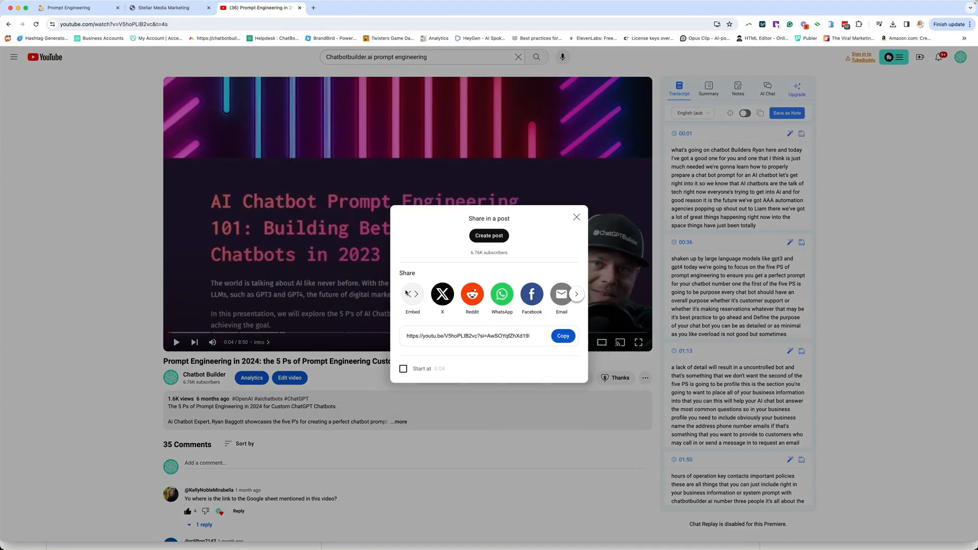
click(75, 7)
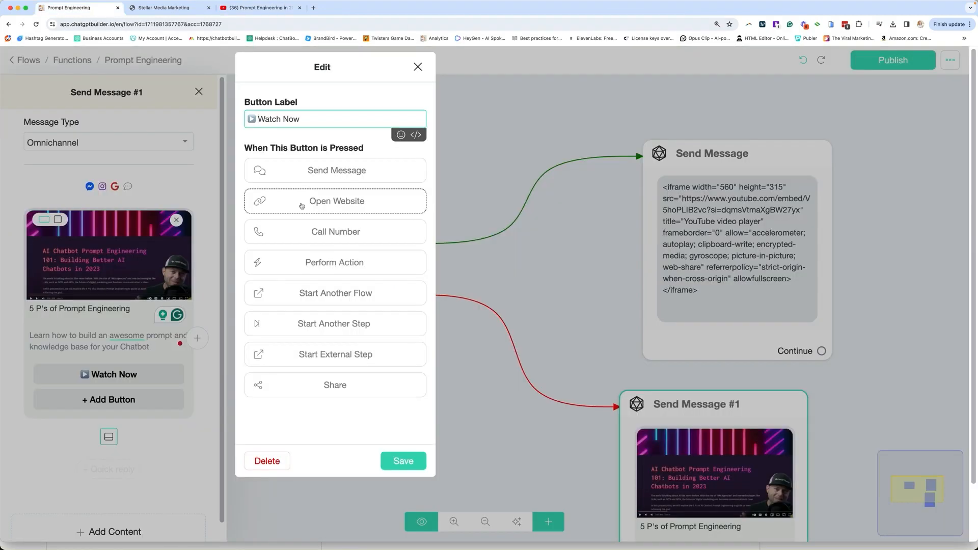
click(335, 201)
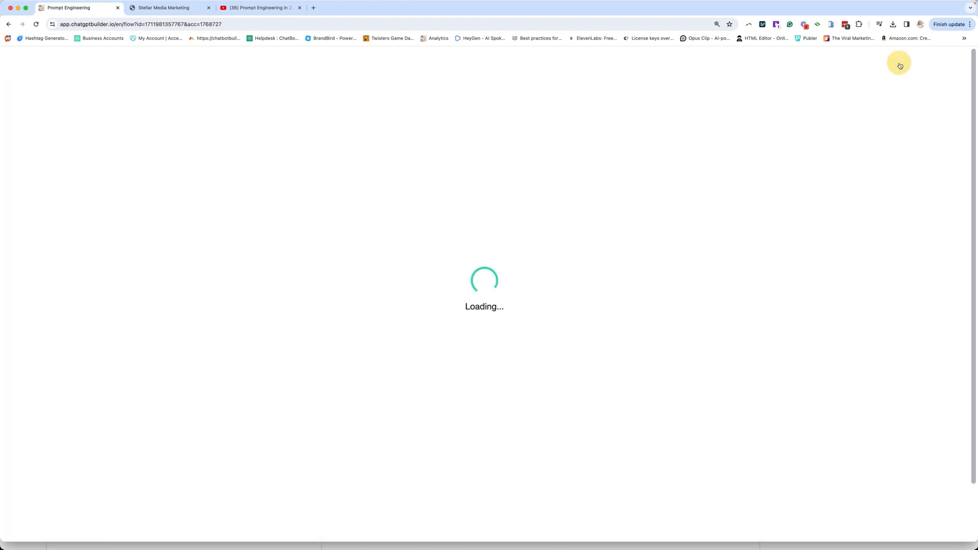
mouse_move(56, 247)
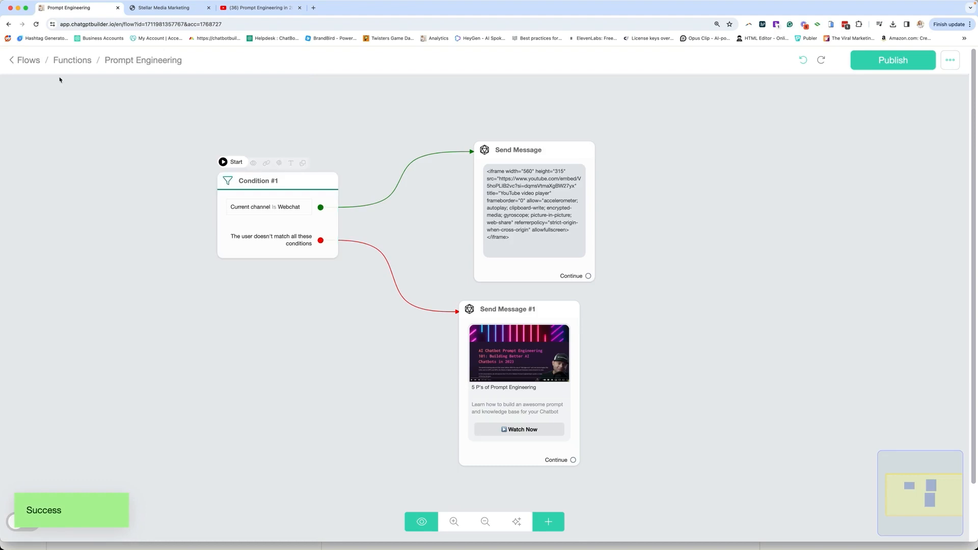
Return to Settings > Integrations > OpenAI and start a new function.
click(28, 60)
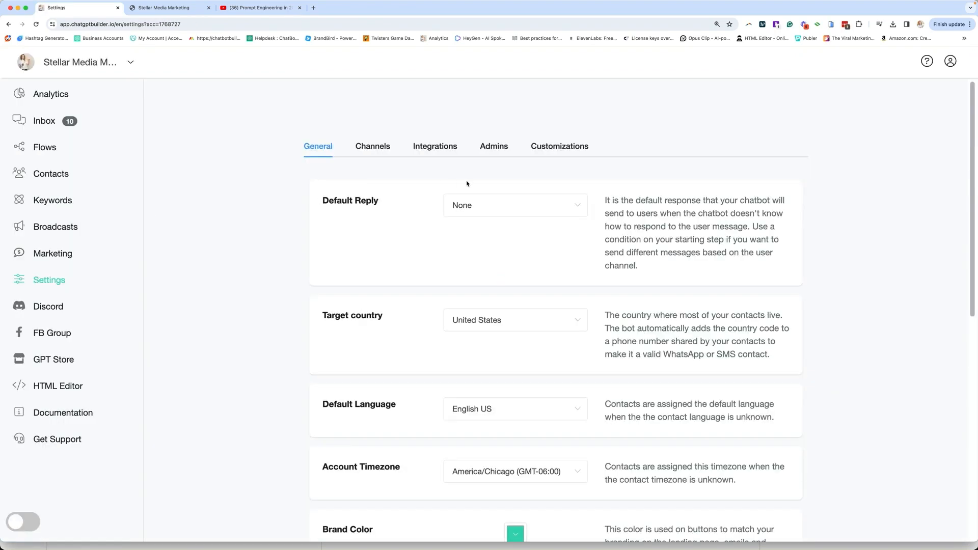
click(435, 146)
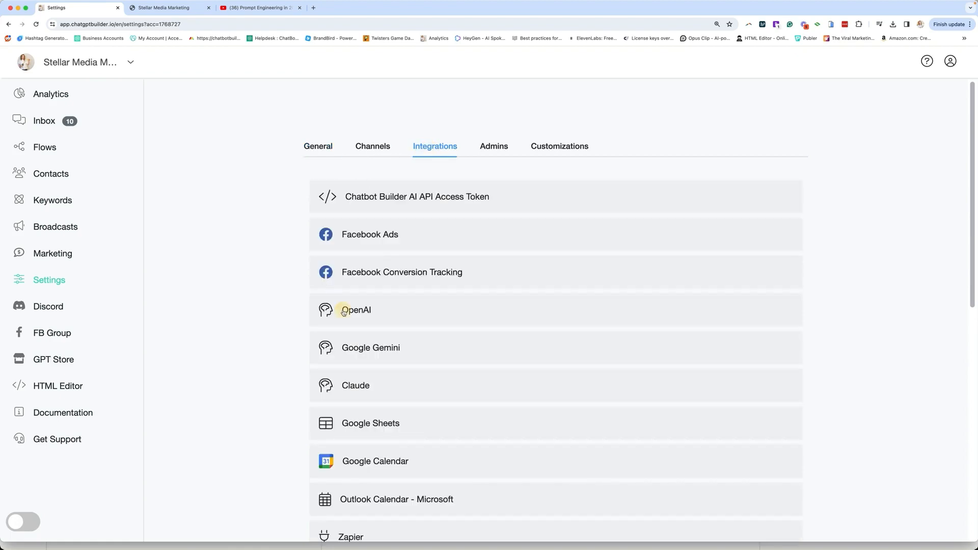
click(356, 311)
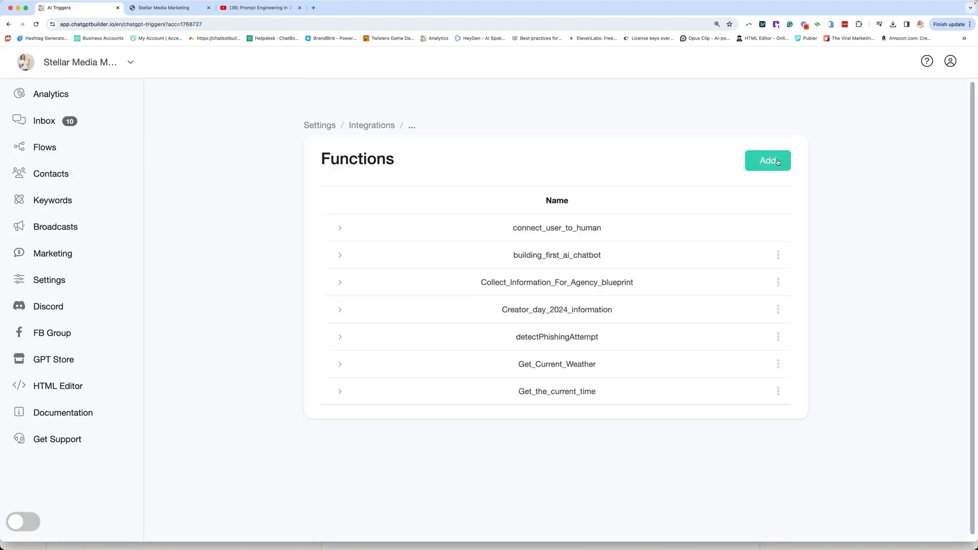
click(767, 161)
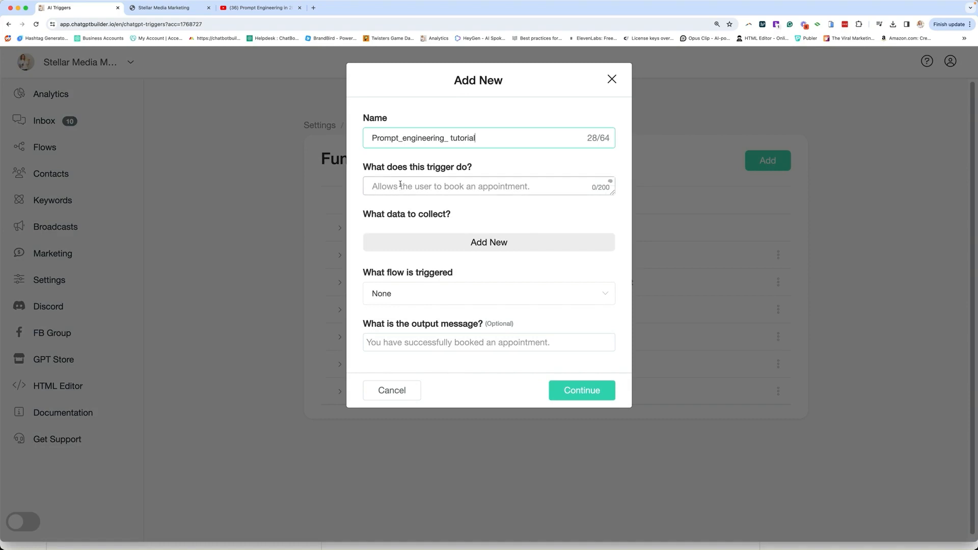
Describe it as a tutorial on the five P's of prompt engineering, triggering the Prompt Engineering flow.
text(Gives)
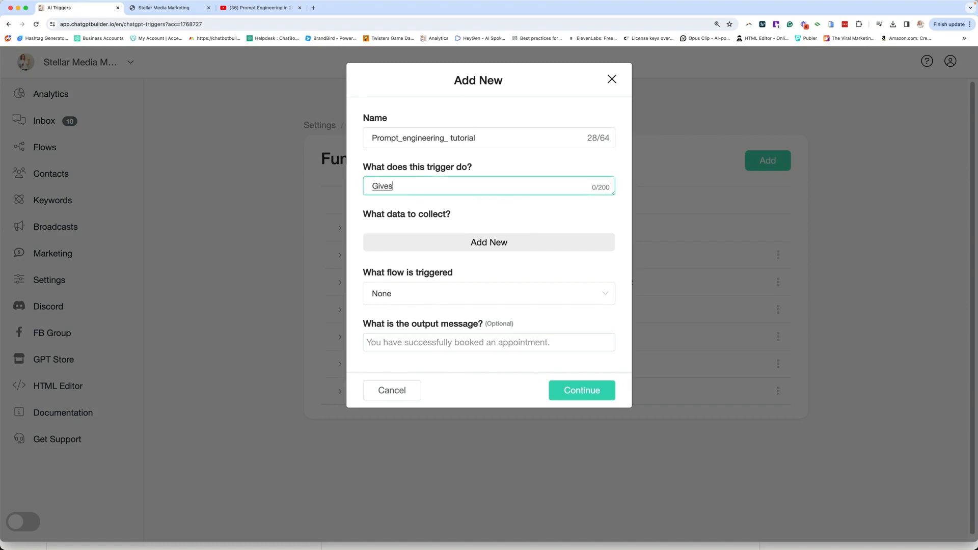
text(the user at tutorial on the)
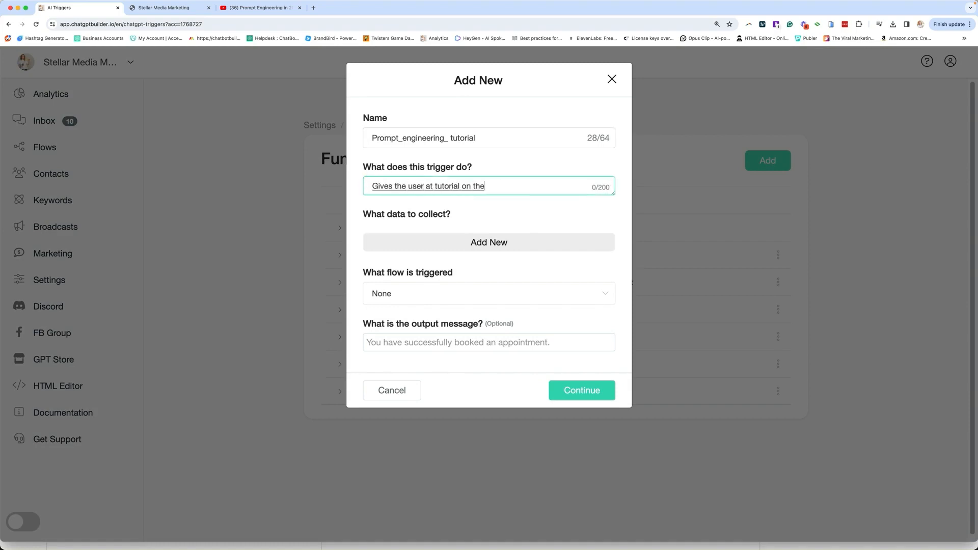
text(five P's of prompt engineering)
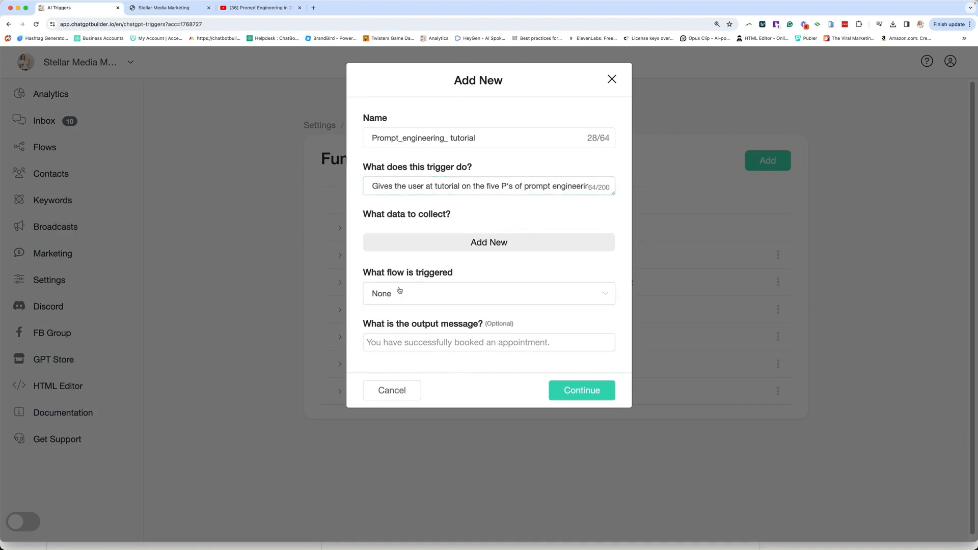
click(489, 293)
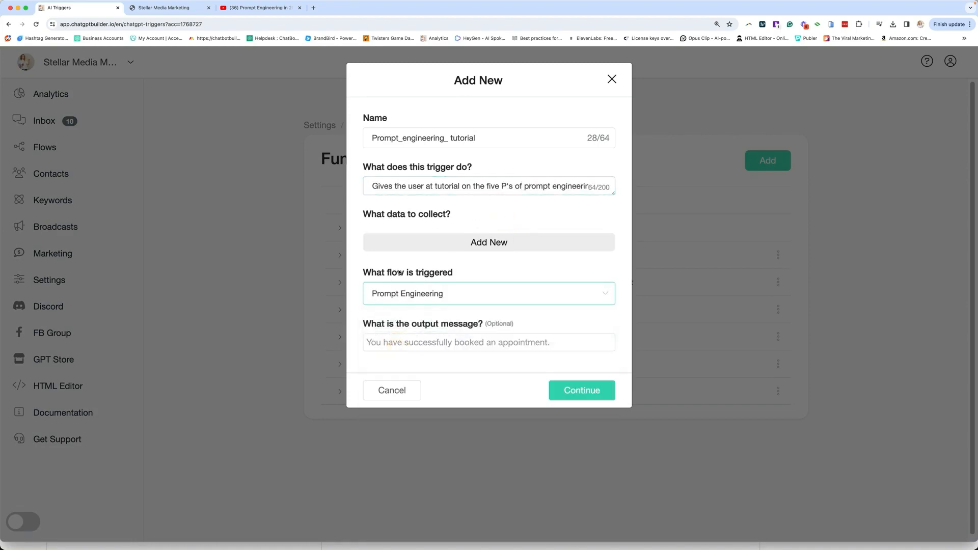
click(581, 390)
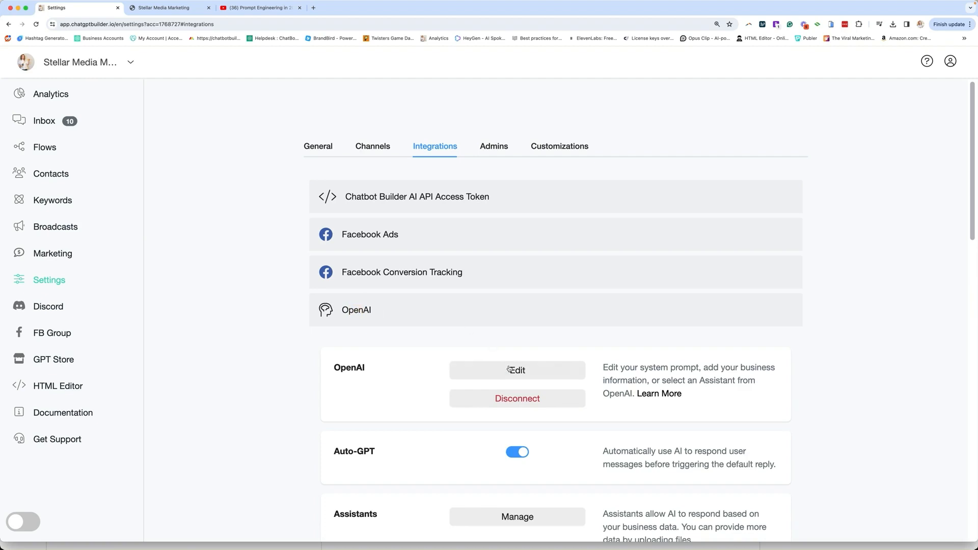
click(516, 370)
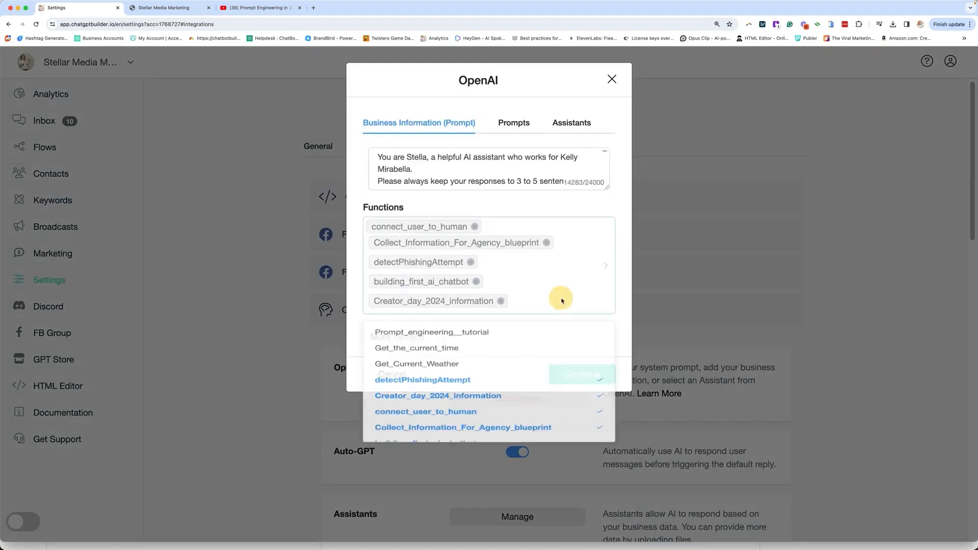